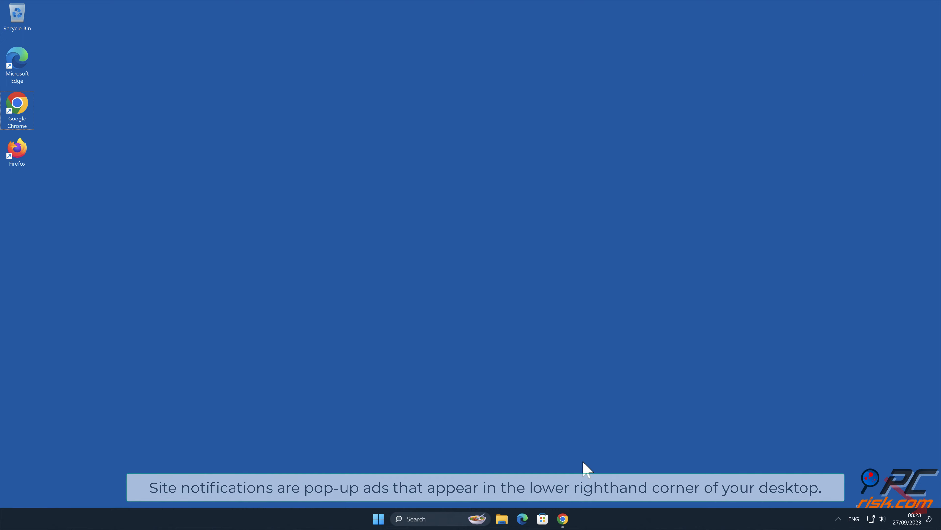
Step: Allow datingdreamer.top to show notifications in Chrome, then close the browser window
left_click(561, 518)
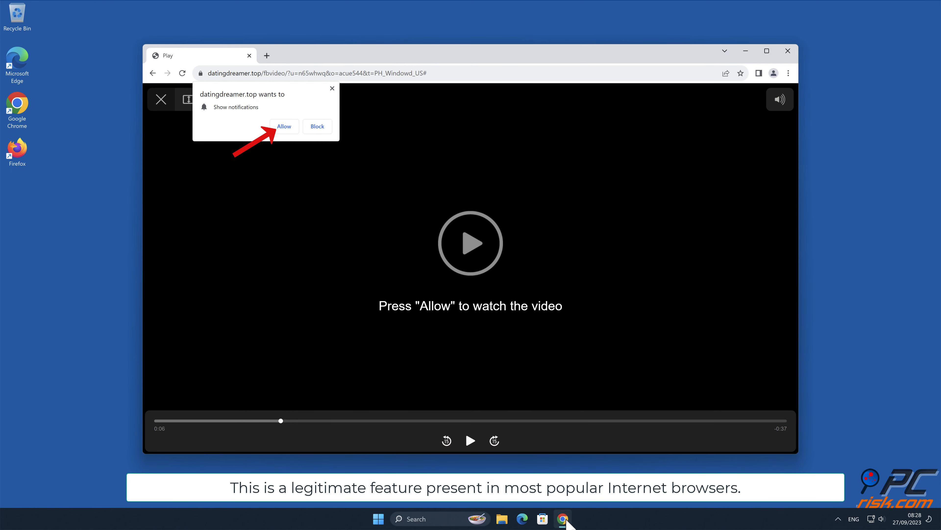
mouse_move(862, 203)
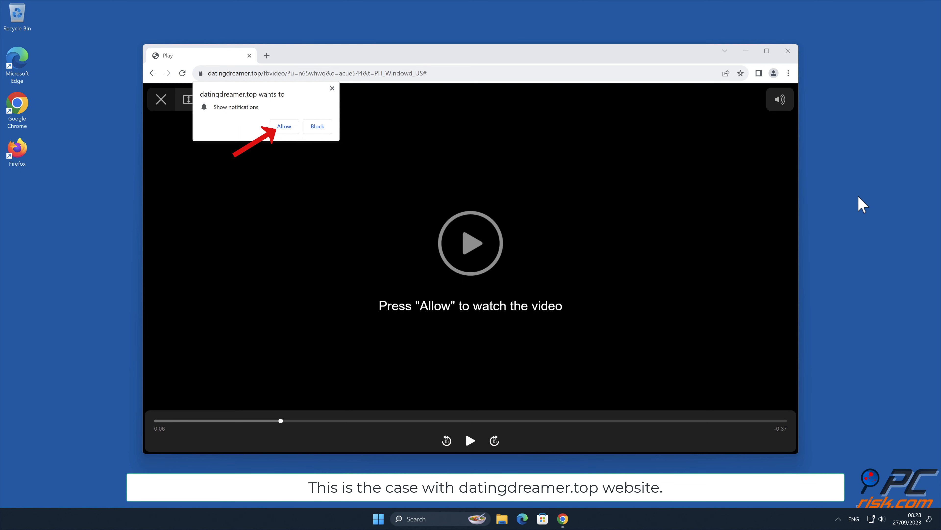
mouse_move(294, 131)
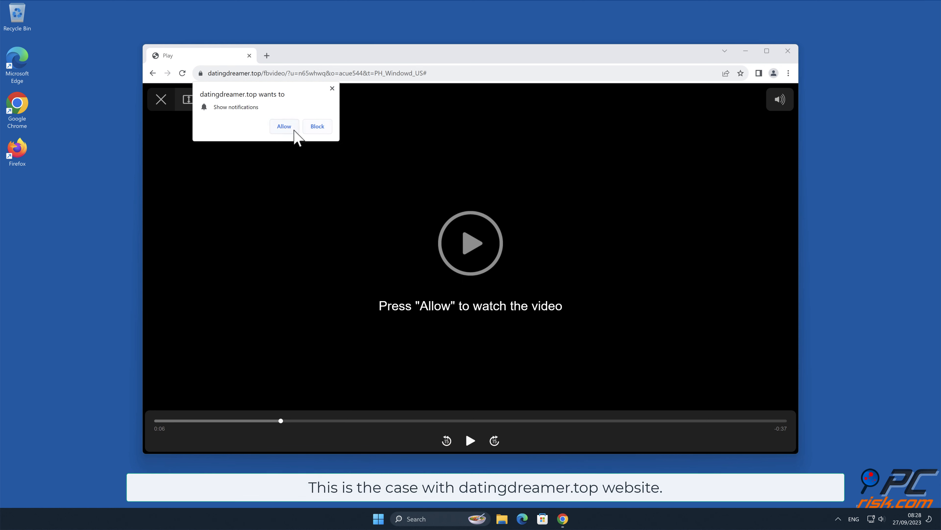
left_click(284, 126)
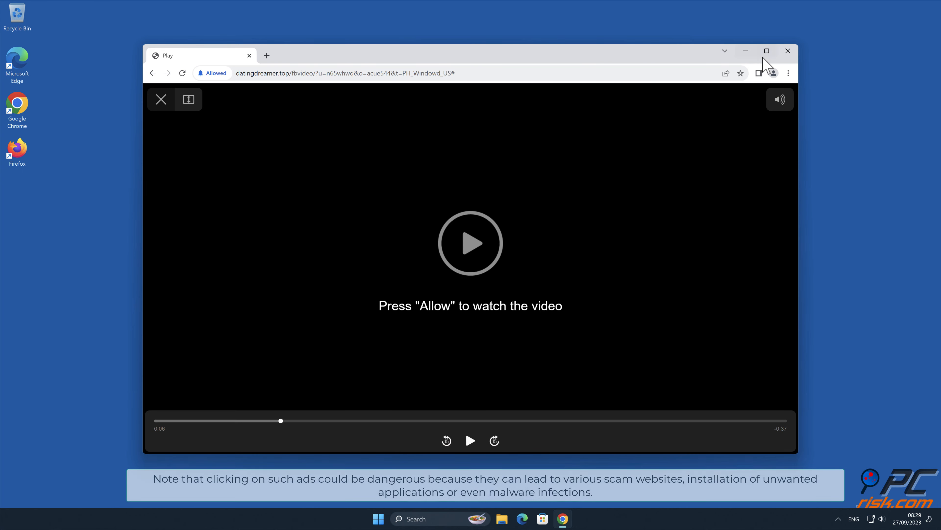
left_click(788, 51)
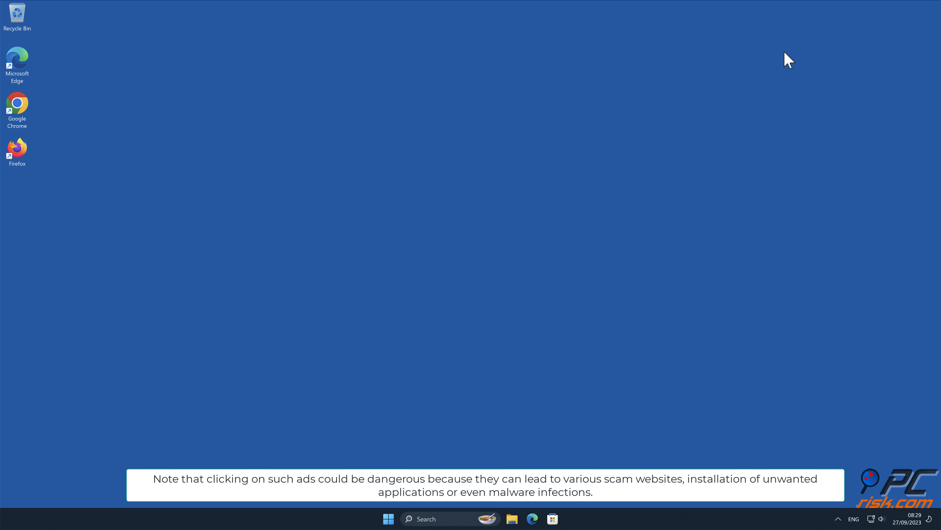
mouse_move(859, 51)
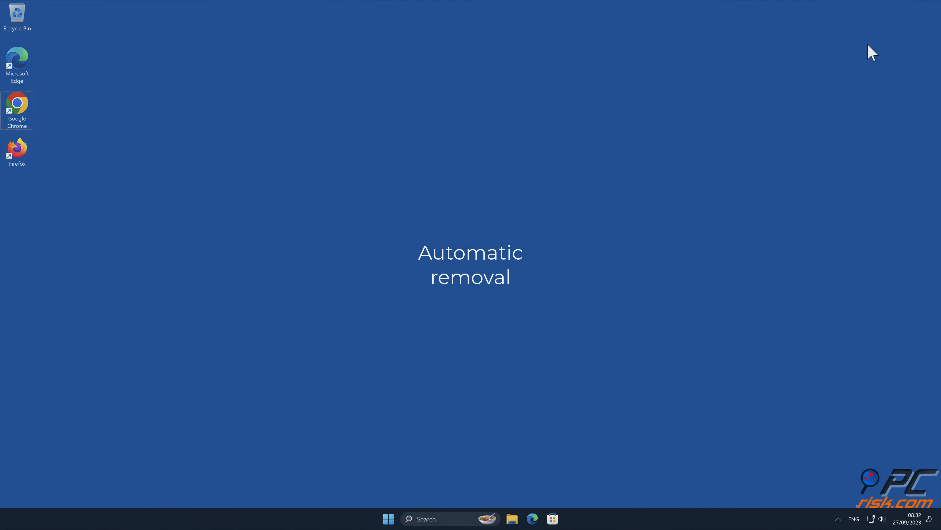
mouse_move(16, 108)
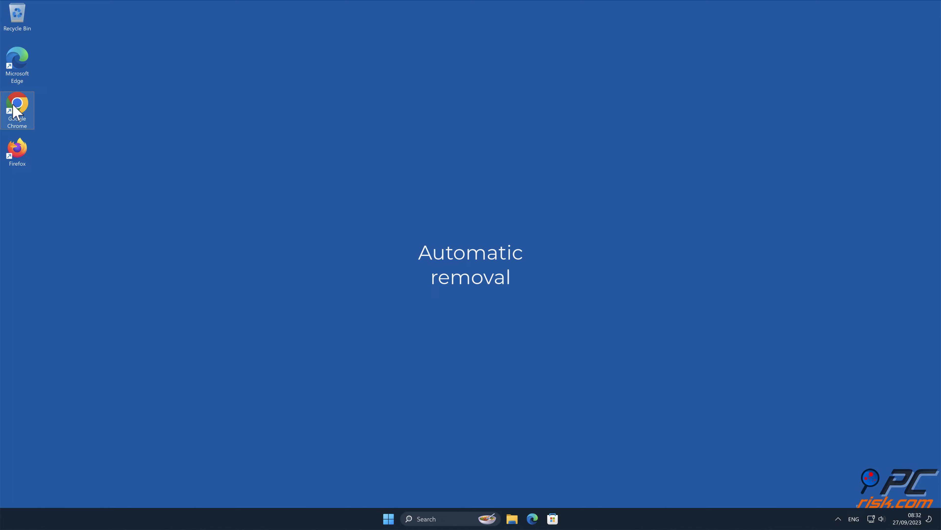
double_click(16, 106)
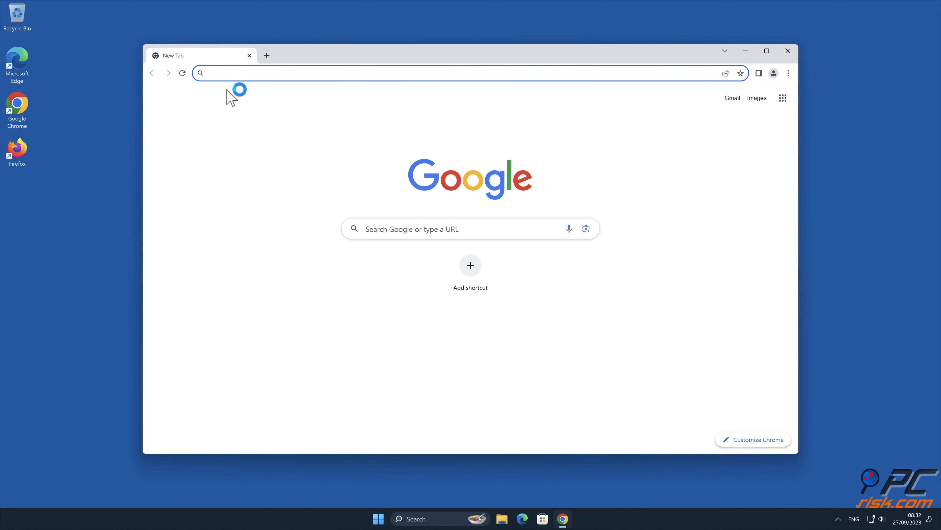
type("www.combo")
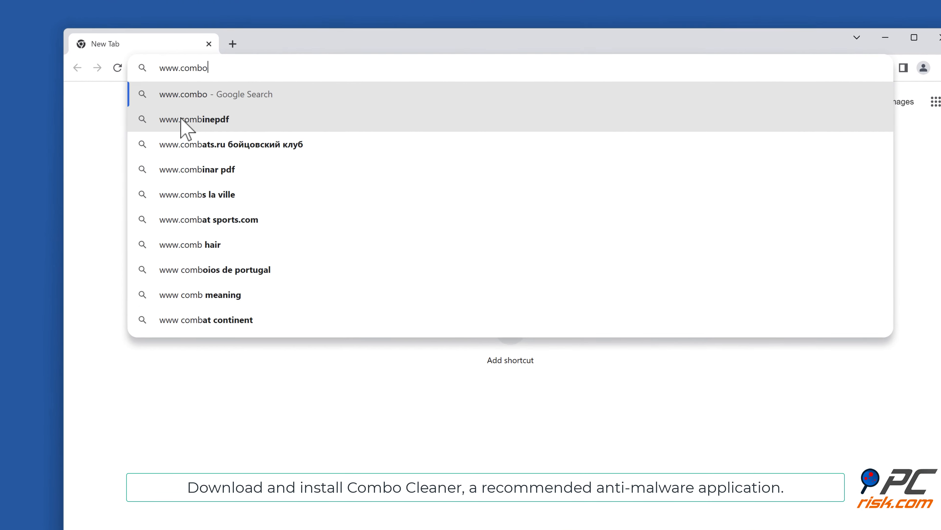
type("cleaner.com")
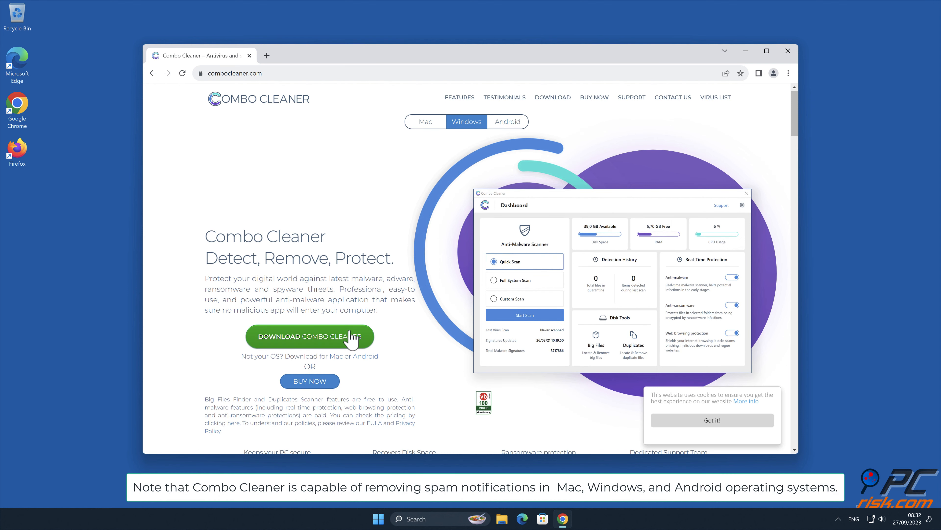
left_click(309, 336)
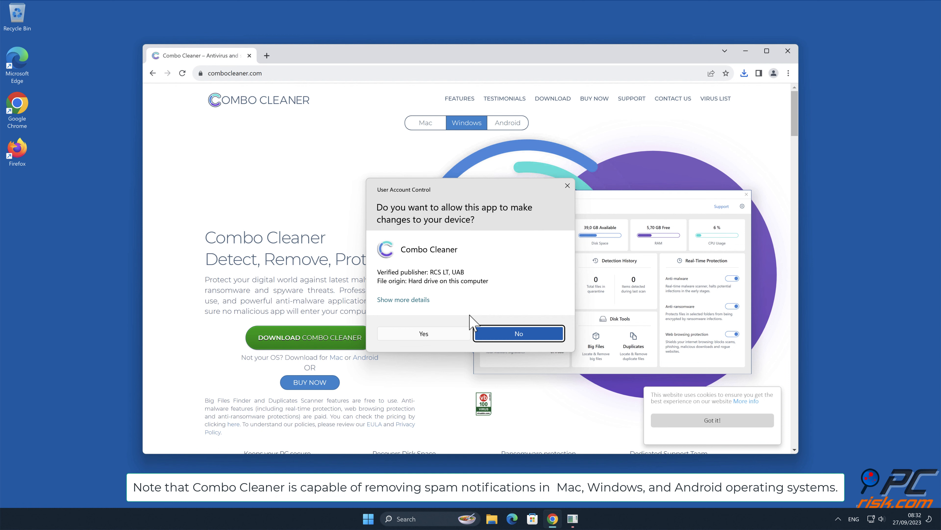
Step: Approve UAC, install Combo Cleaner with defaults, launch it and close Chrome
left_click(423, 334)
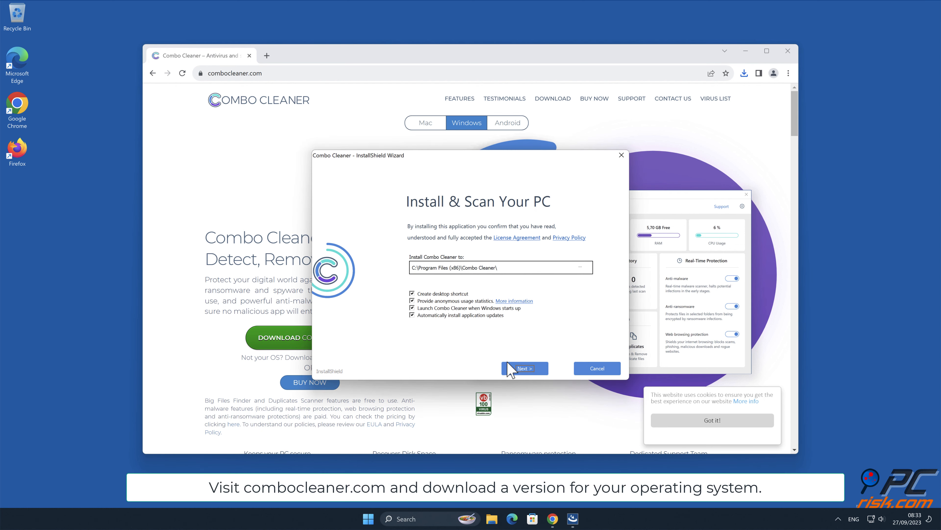
left_click(523, 368)
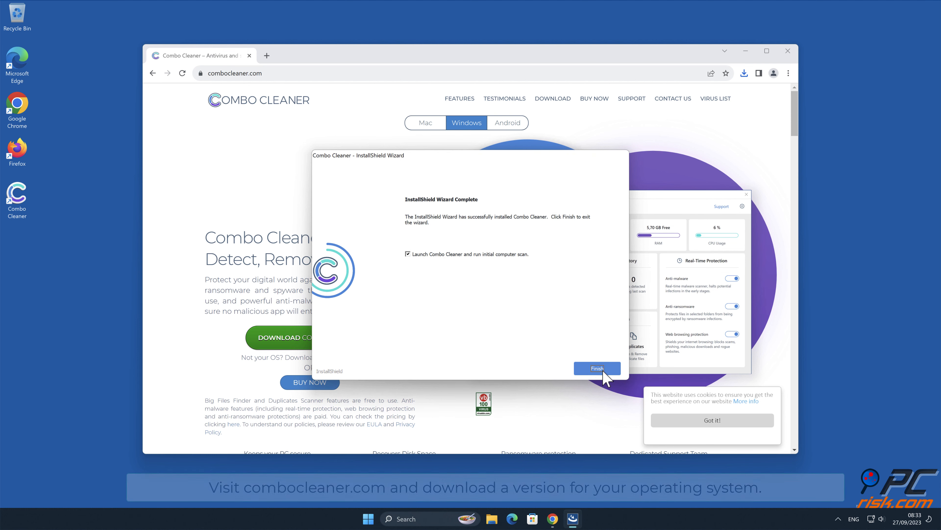
left_click(596, 369)
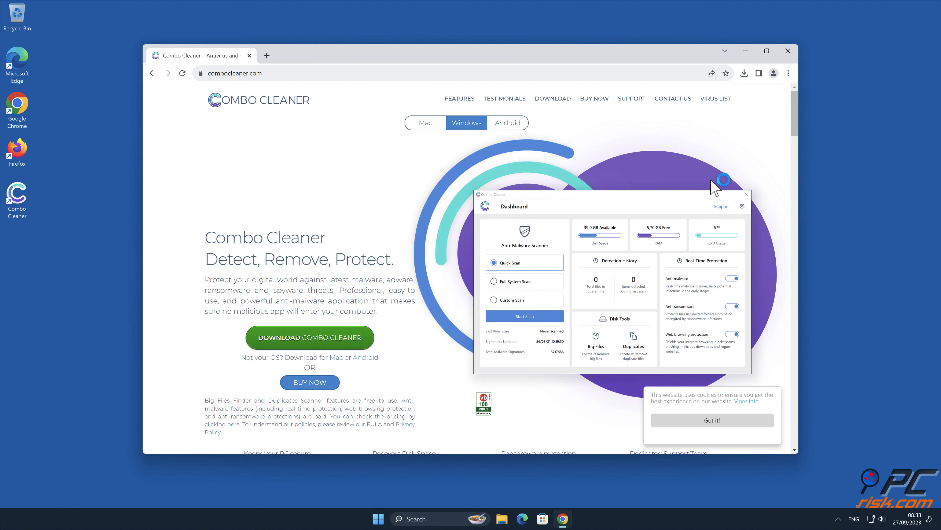
left_click(787, 51)
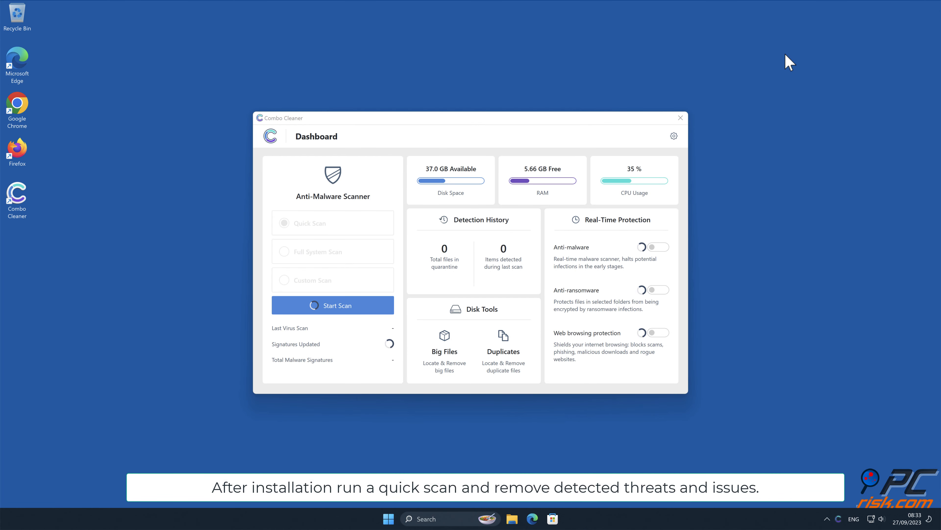
Step: Run the initial scan, attempt removing datingdreamer.top Ads, cancel activation and close Combo Cleaner
left_click(332, 305)
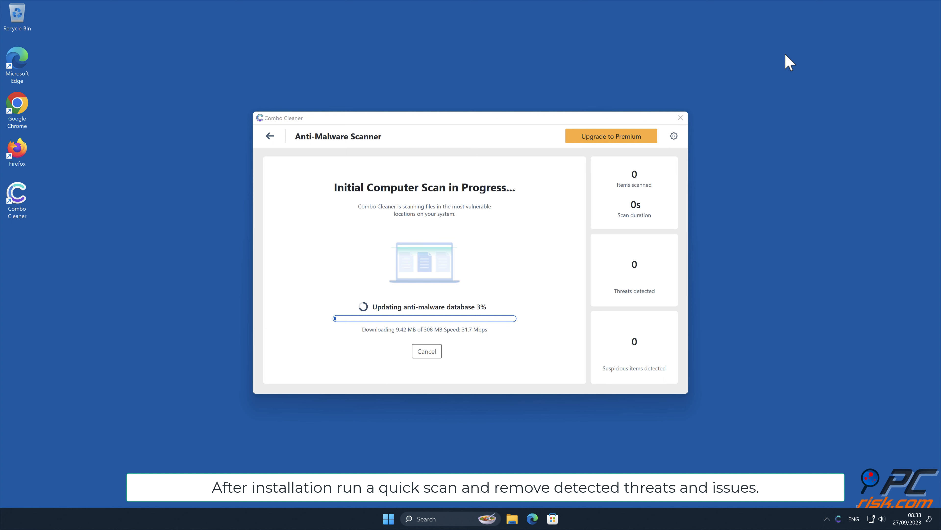
mouse_move(698, 276)
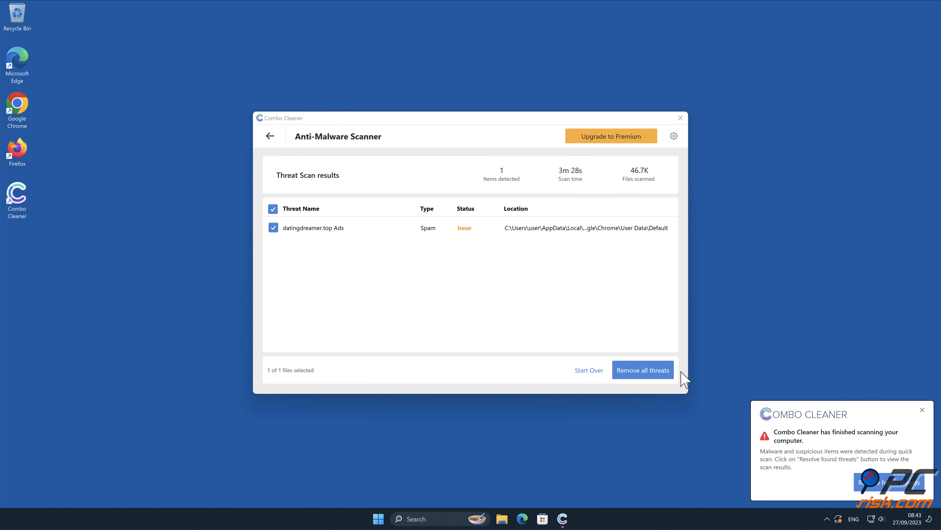
left_click(642, 369)
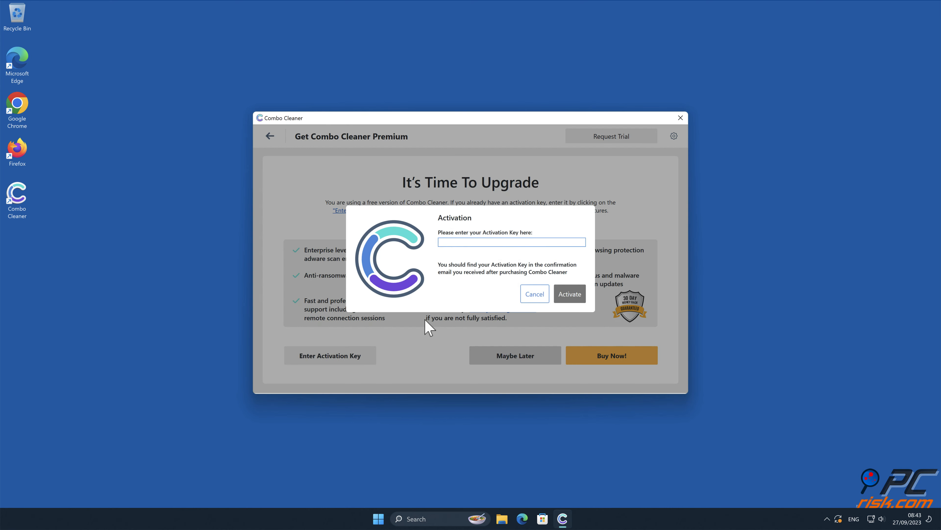
left_click(534, 293)
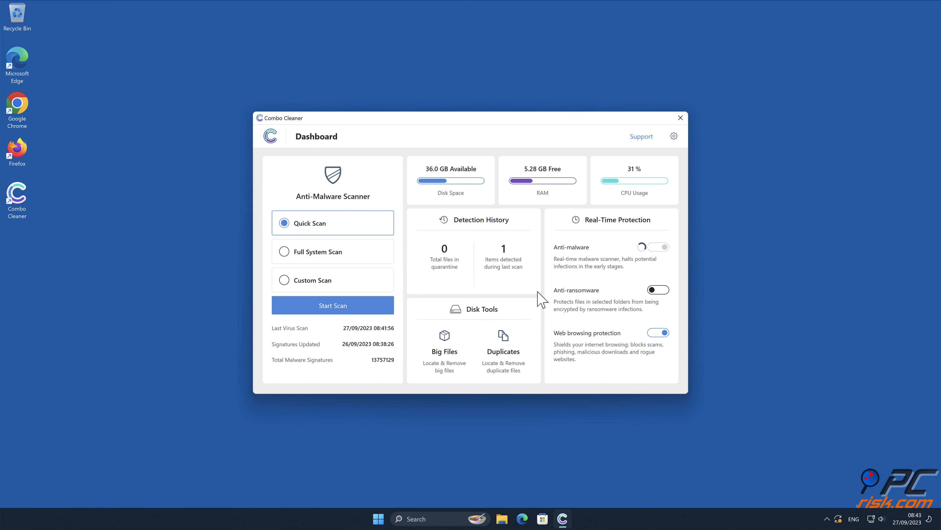
left_click(680, 117)
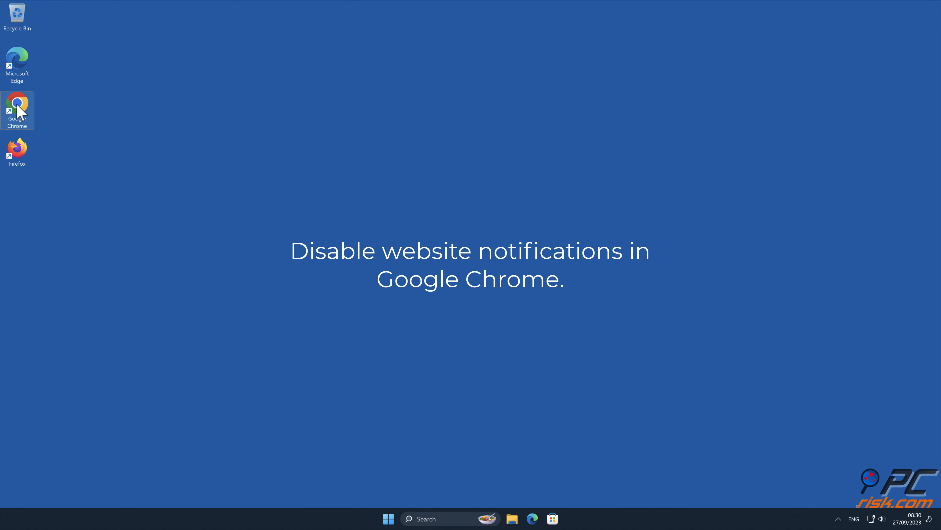
Step: Launch Chrome and reach Settings > Privacy and security from the main menu
double_click(17, 110)
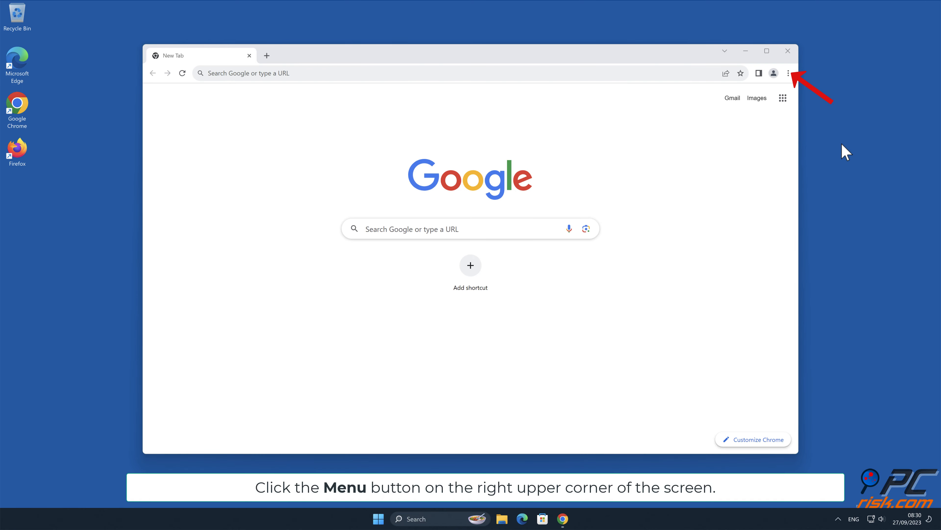
left_click(789, 72)
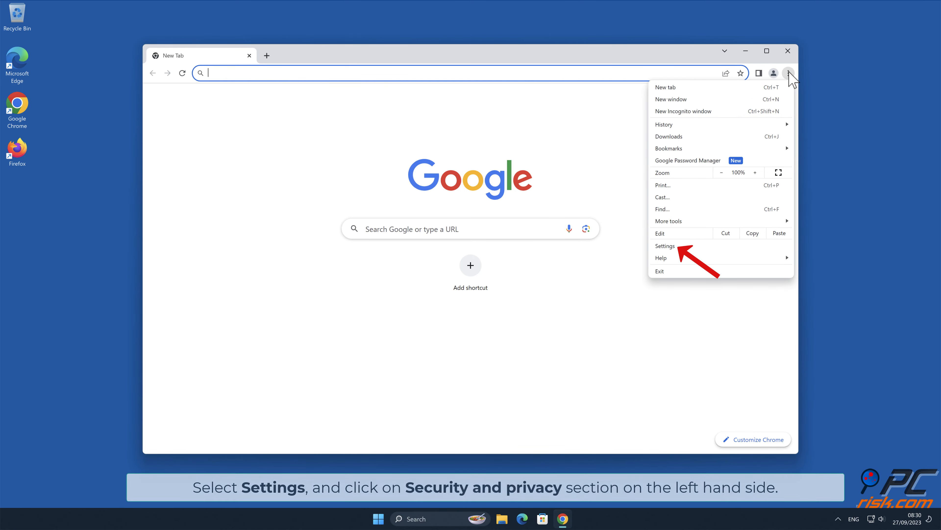
mouse_move(678, 257)
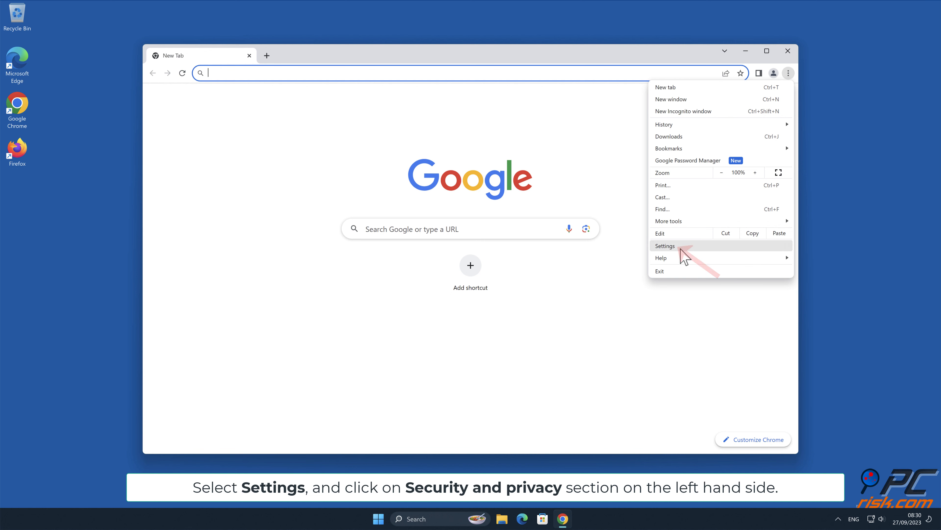
left_click(665, 245)
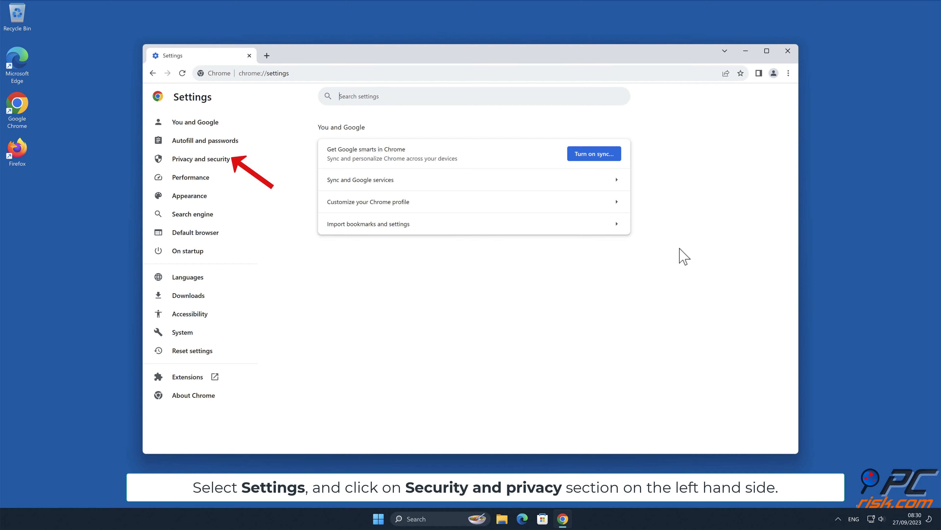
mouse_move(291, 176)
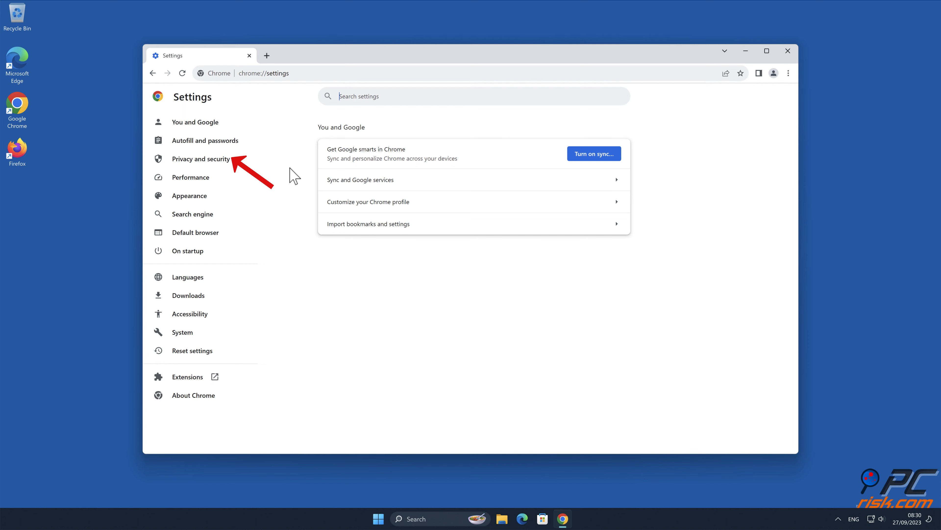
left_click(201, 158)
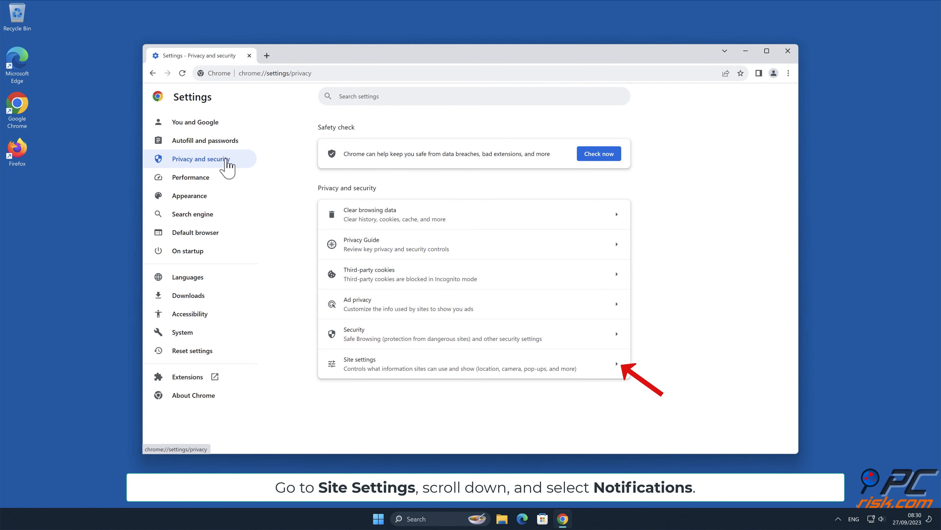
mouse_move(617, 368)
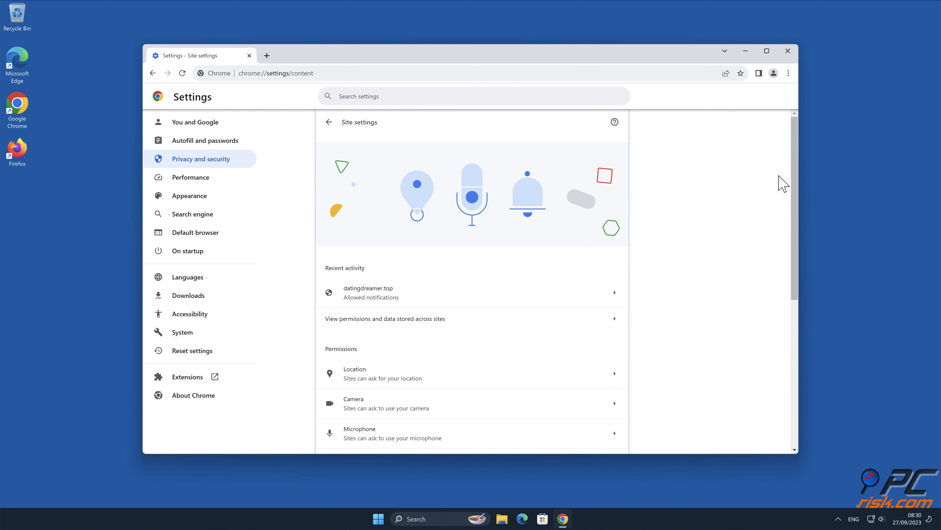
Step: Remove datingdreamer.top from Chrome's allowed notification sites and close the window
scroll("down", 3)
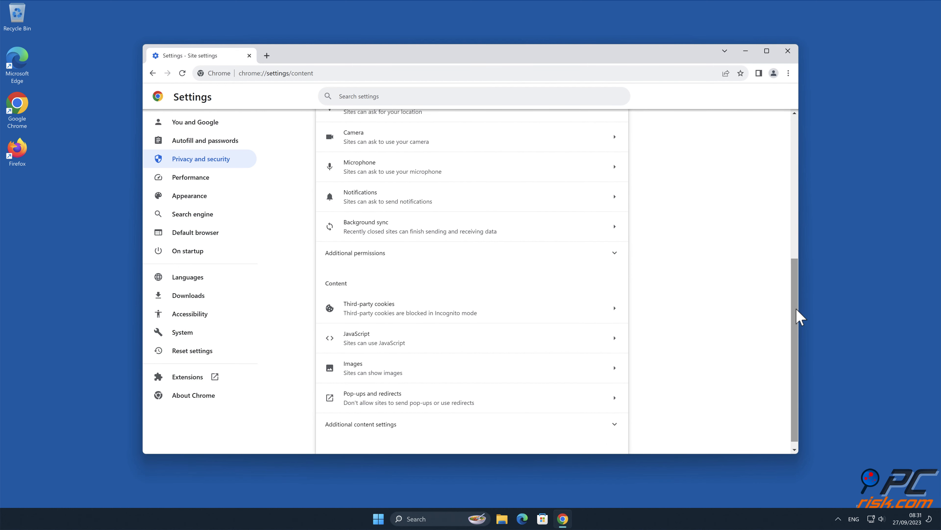
mouse_move(719, 276)
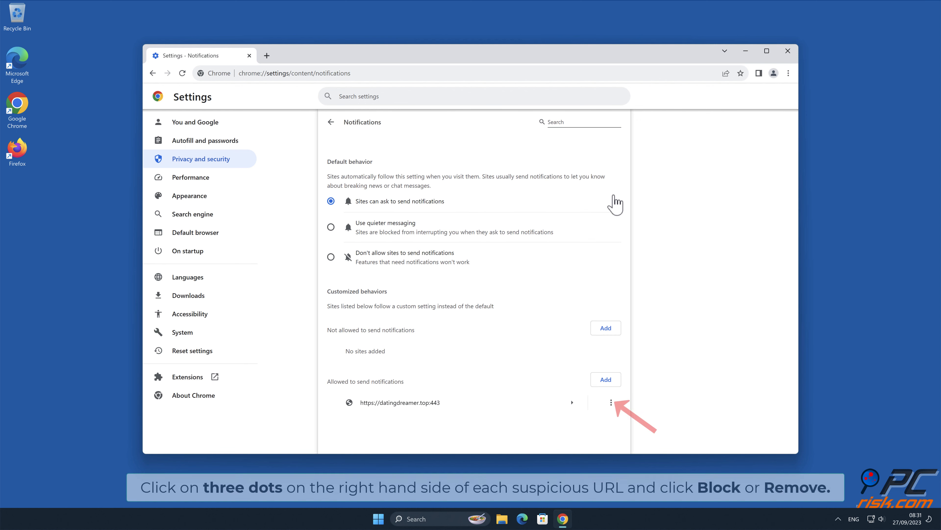
mouse_move(612, 402)
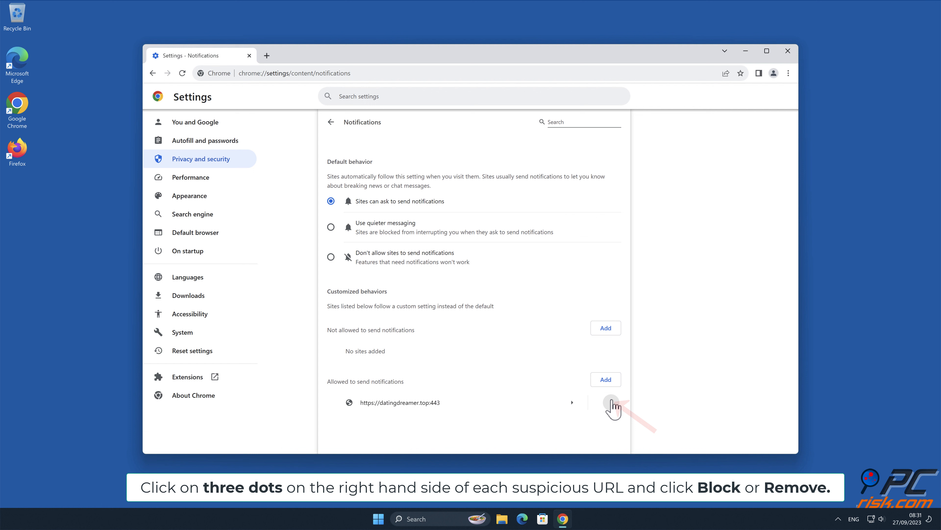
left_click(613, 402)
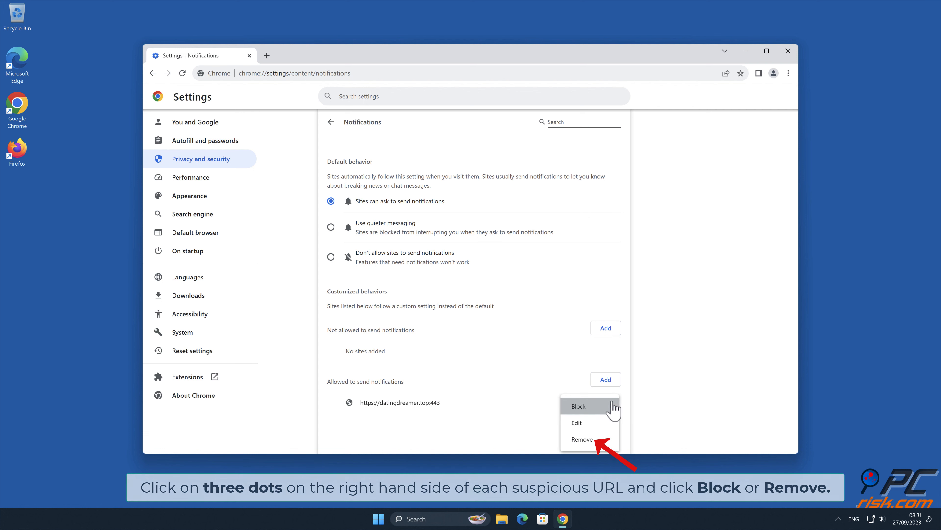
left_click(581, 438)
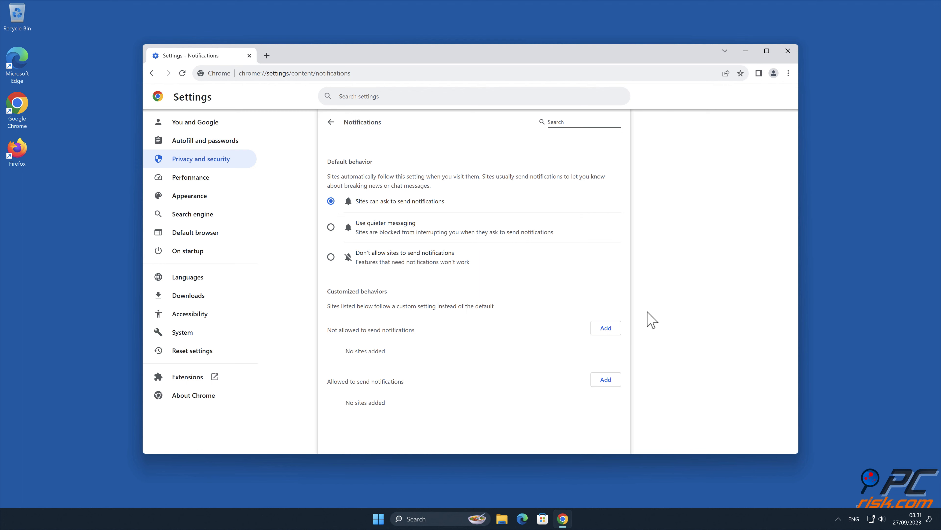
left_click(787, 55)
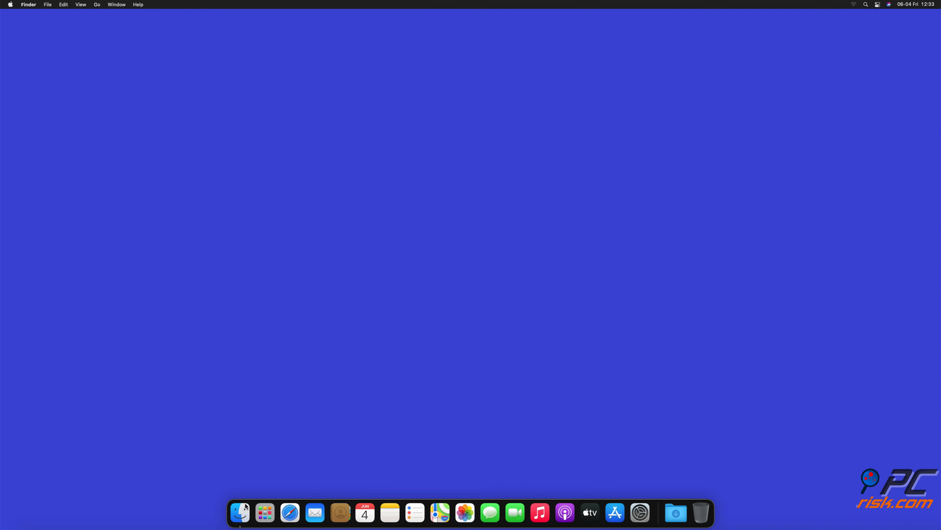
Step: Launch Safari and reach Preferences > Websites > Notifications
left_click(290, 512)
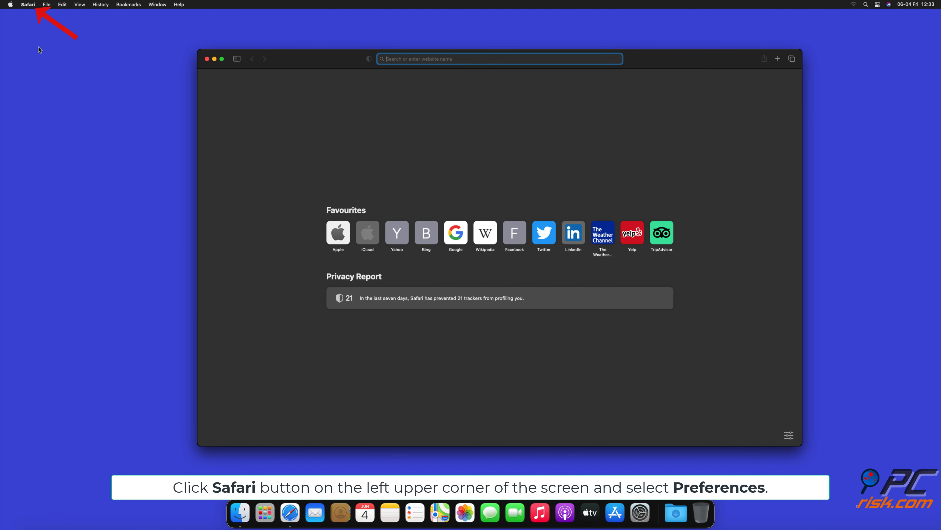
left_click(28, 4)
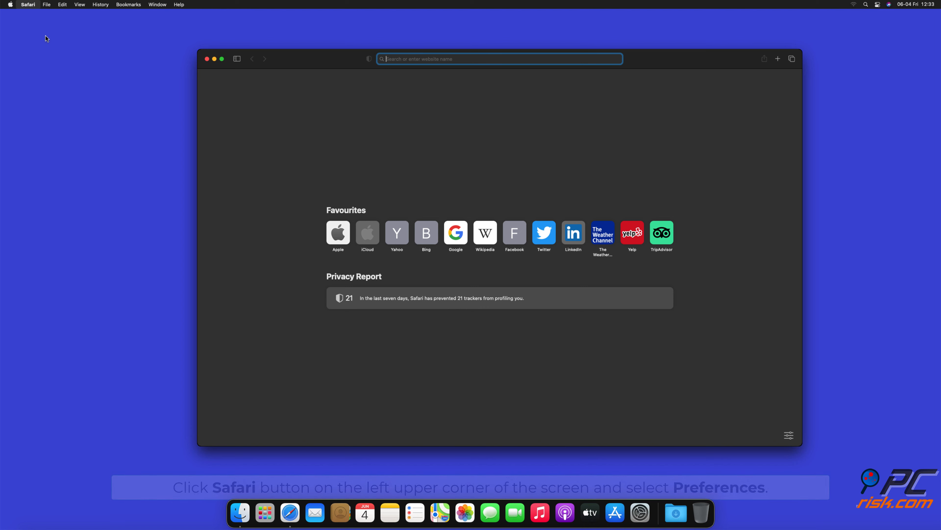
left_click(27, 5)
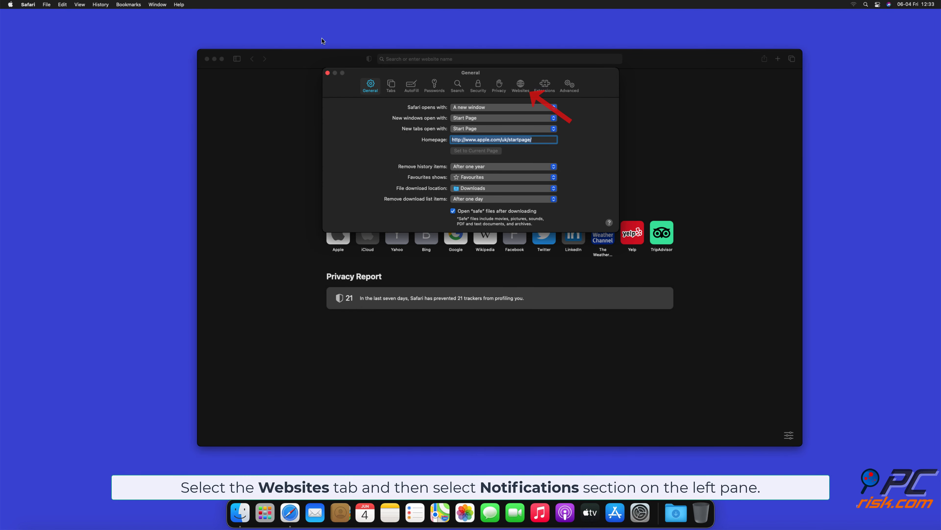
left_click(519, 84)
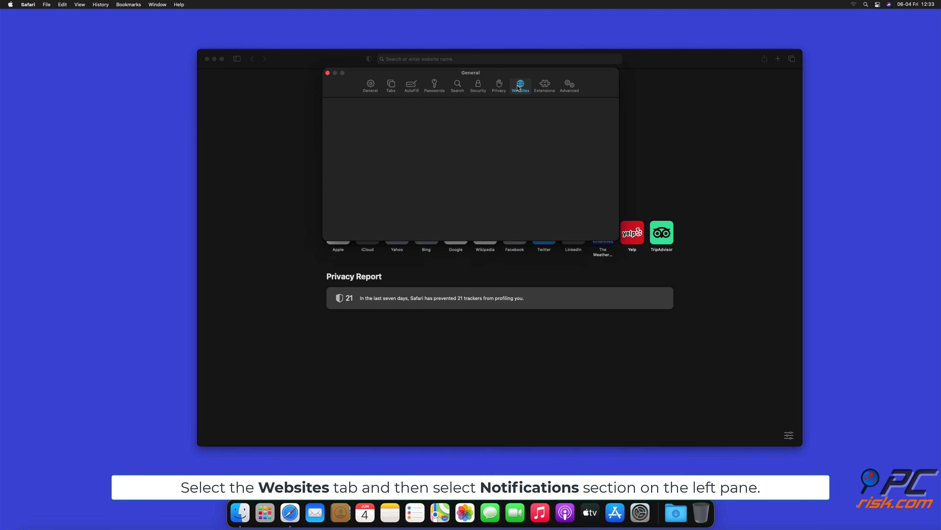
left_click(520, 84)
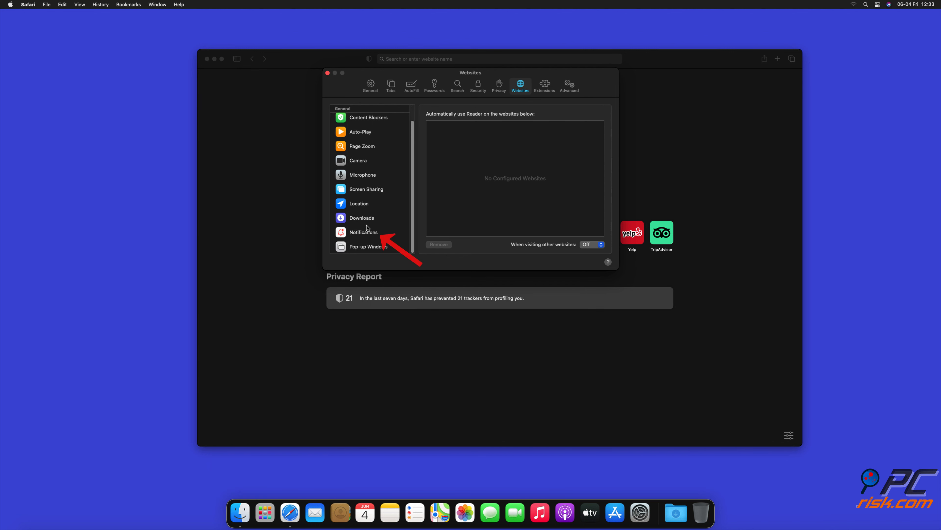
left_click(364, 232)
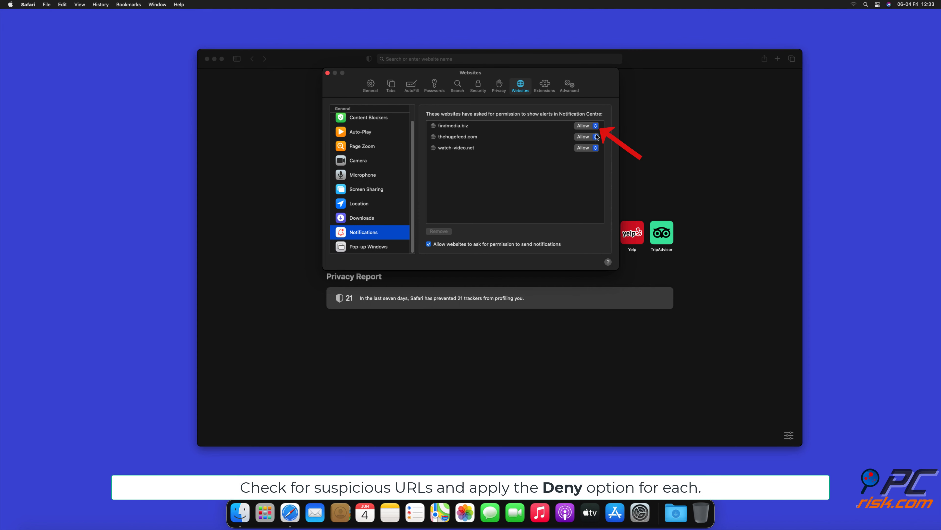
Step: Set findmedia.biz, thehugefeed.com and watch-video.net to Deny, then close preferences
left_click(583, 126)
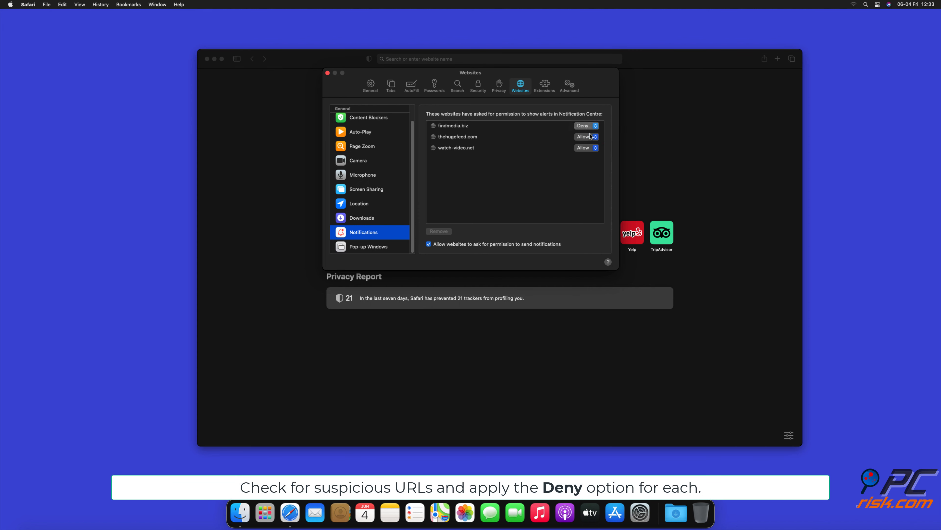
left_click(586, 136)
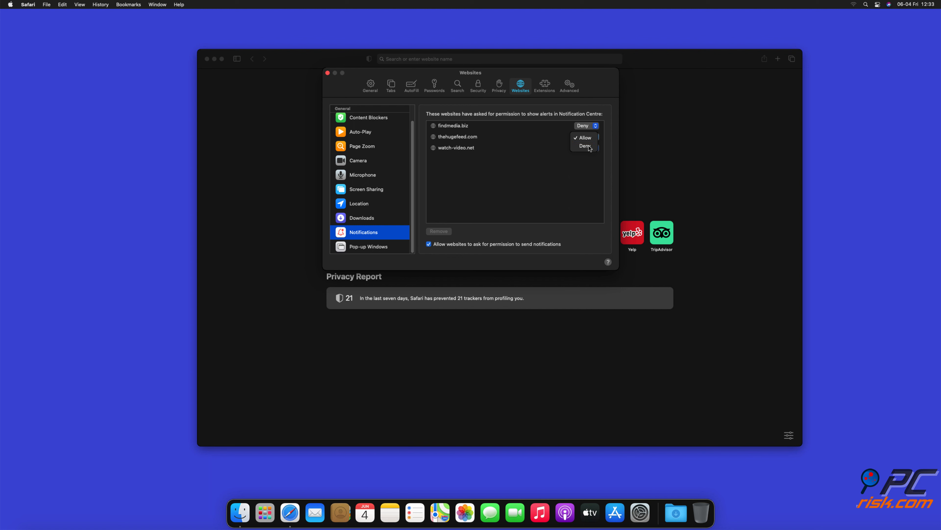
left_click(585, 136)
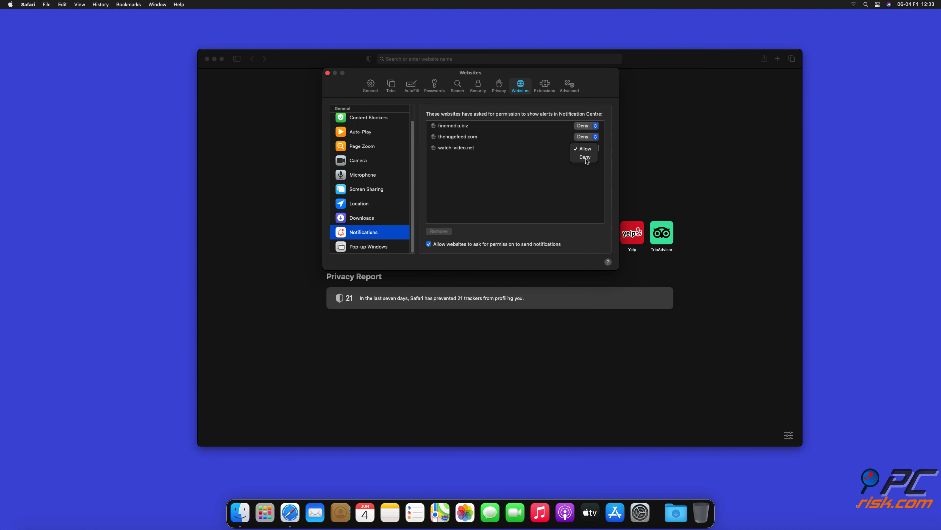
left_click(584, 156)
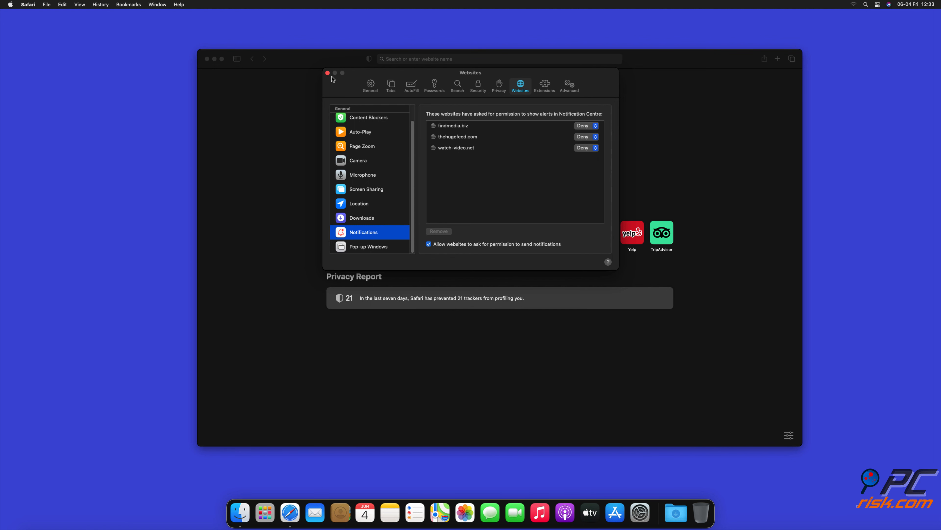
left_click(327, 73)
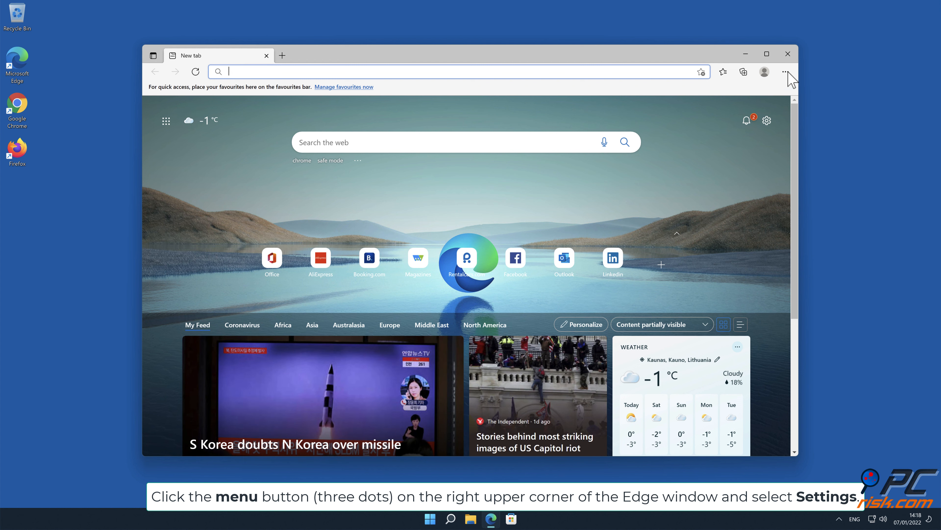
Step: Reach Edge Settings > Cookies and site permissions and scroll to the Notifications entry
left_click(785, 71)
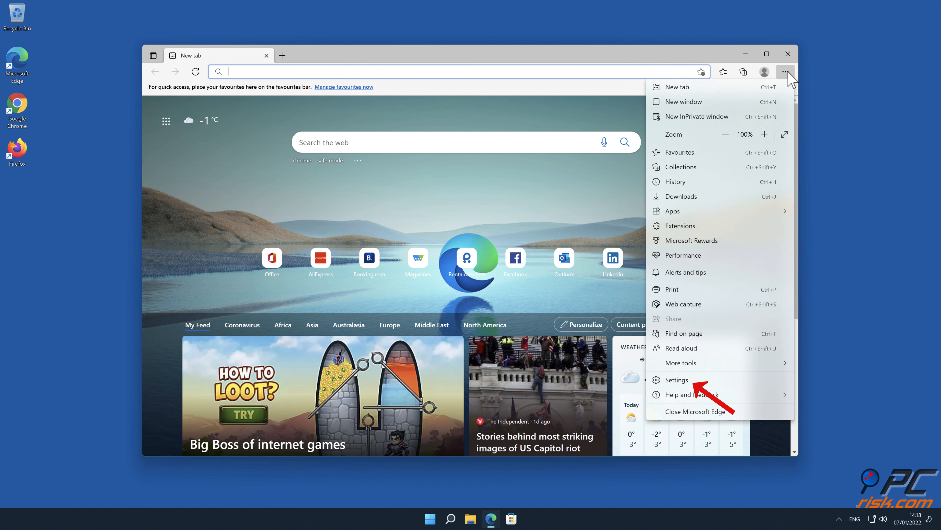
left_click(677, 380)
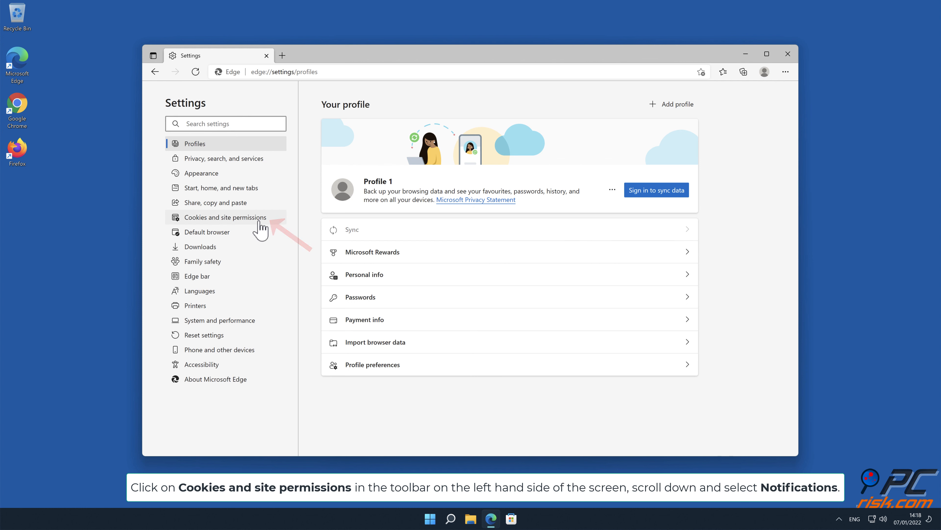
left_click(225, 217)
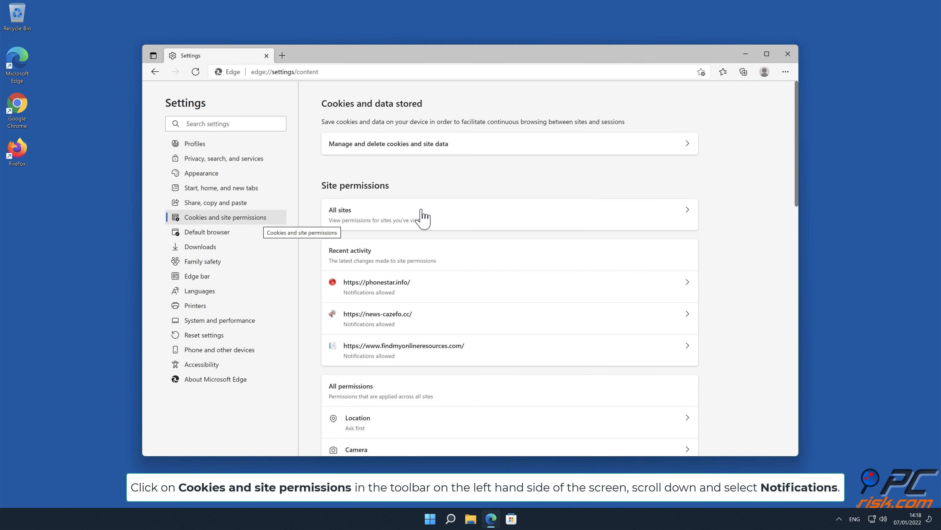
scroll("down", 3)
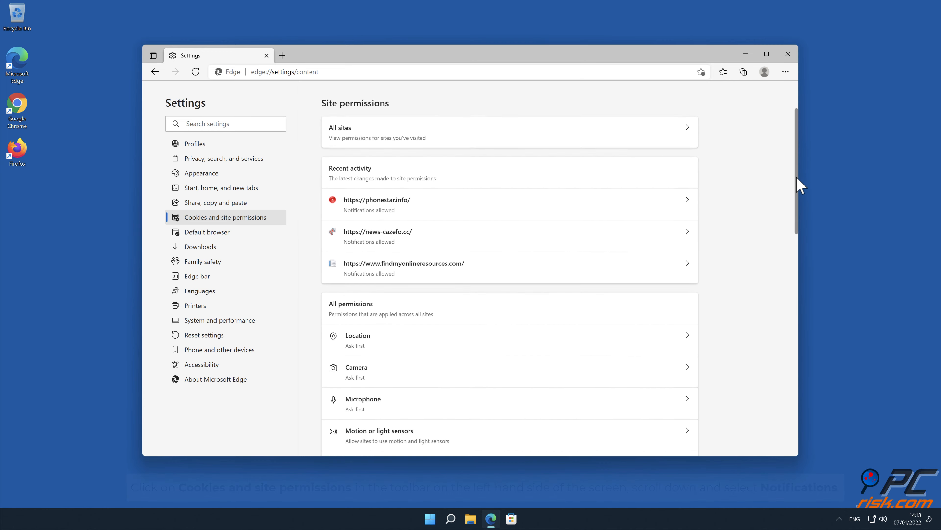
scroll("down", 3)
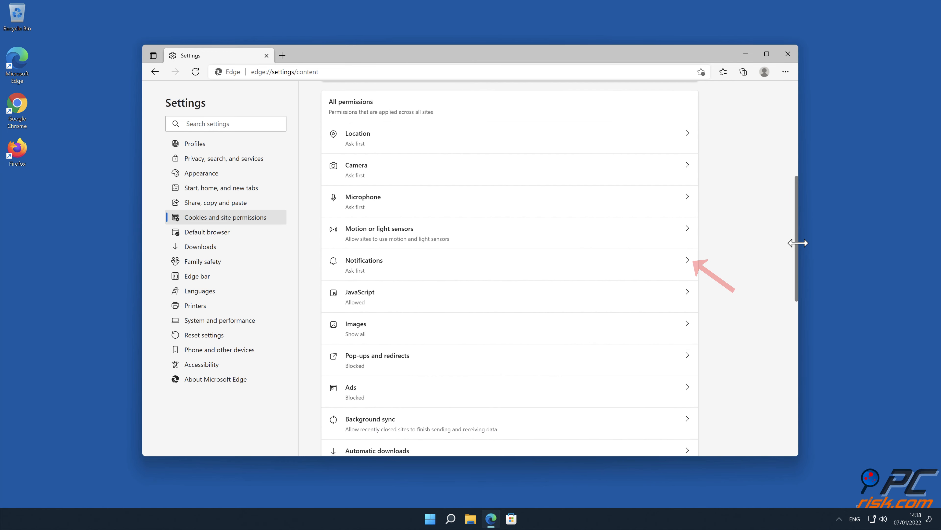
mouse_move(799, 243)
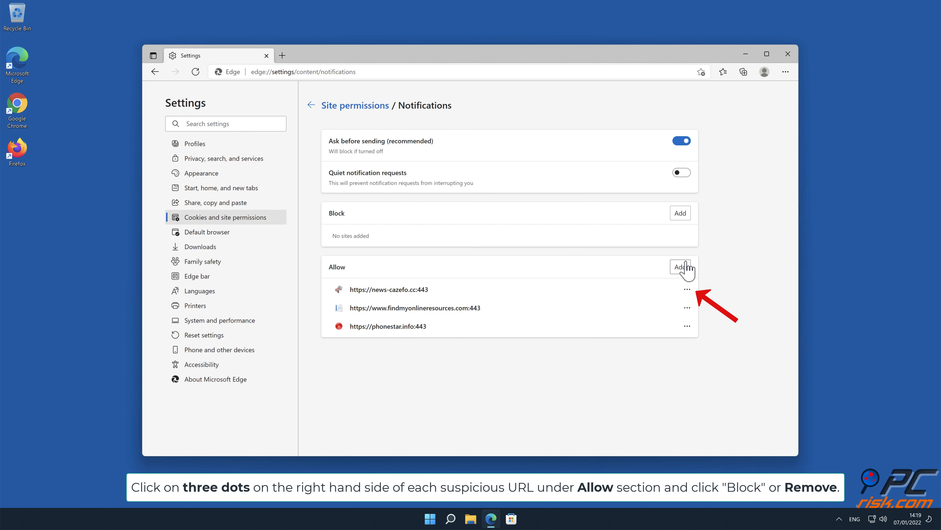
mouse_move(691, 293)
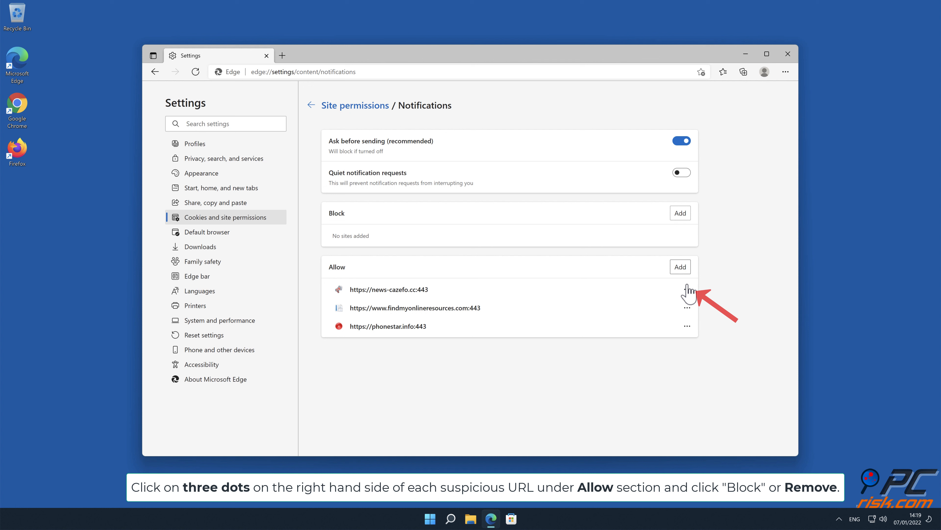
Step: Remove news-cazefo.cc, findmyonlineresources.com and phonestar.info from Edge's Allow list, then close Edge
left_click(687, 292)
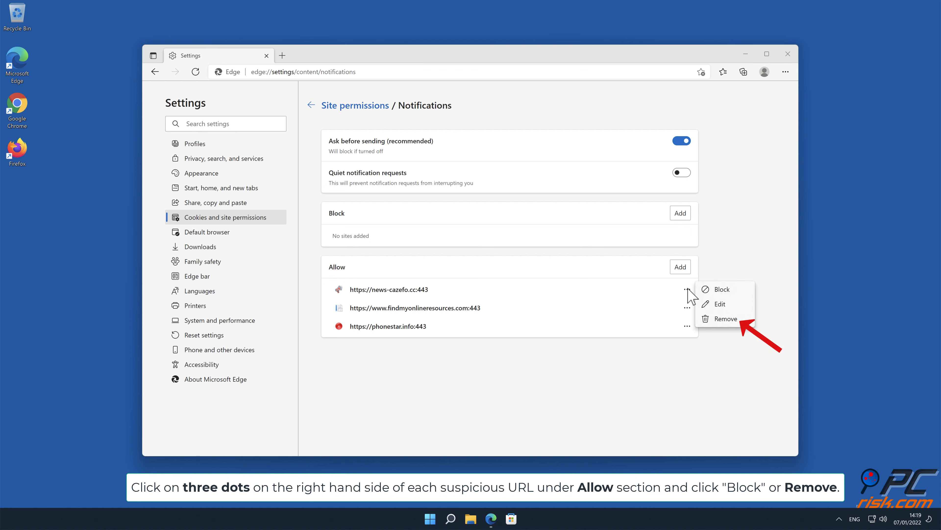
mouse_move(714, 311)
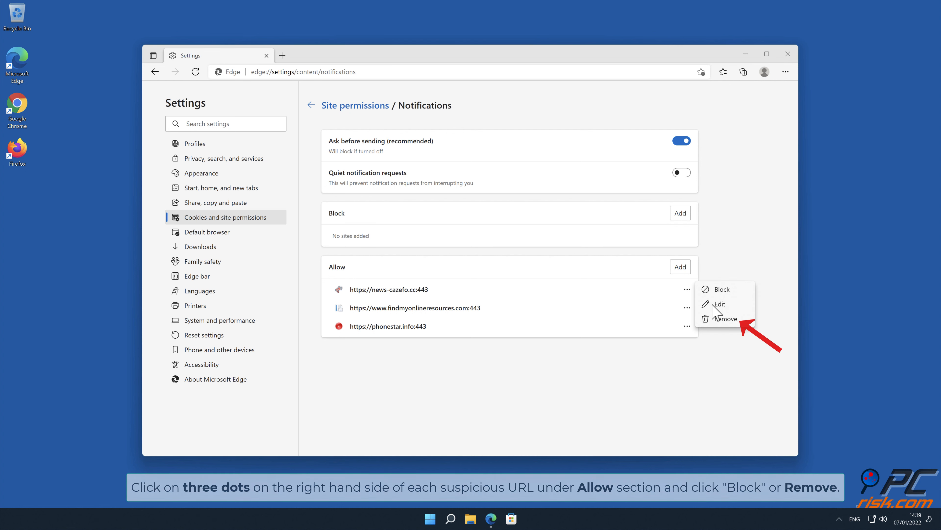
left_click(725, 318)
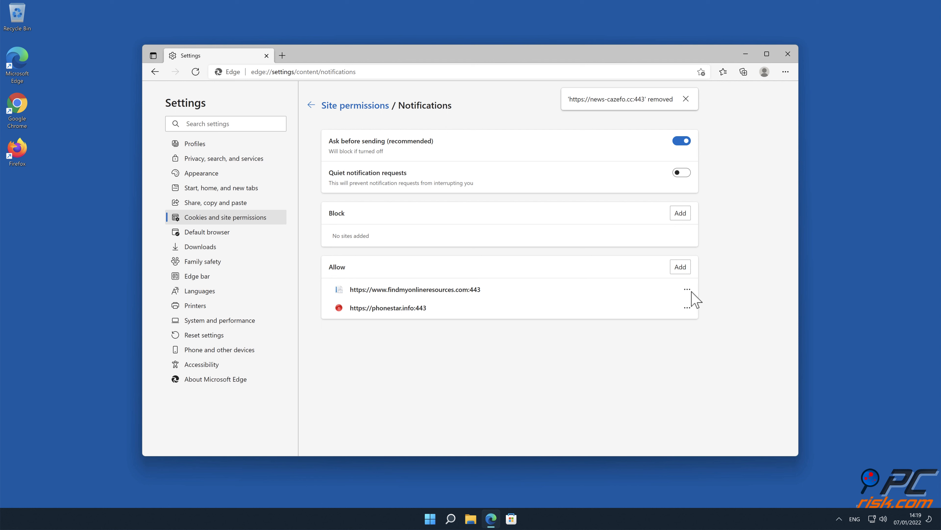
left_click(687, 289)
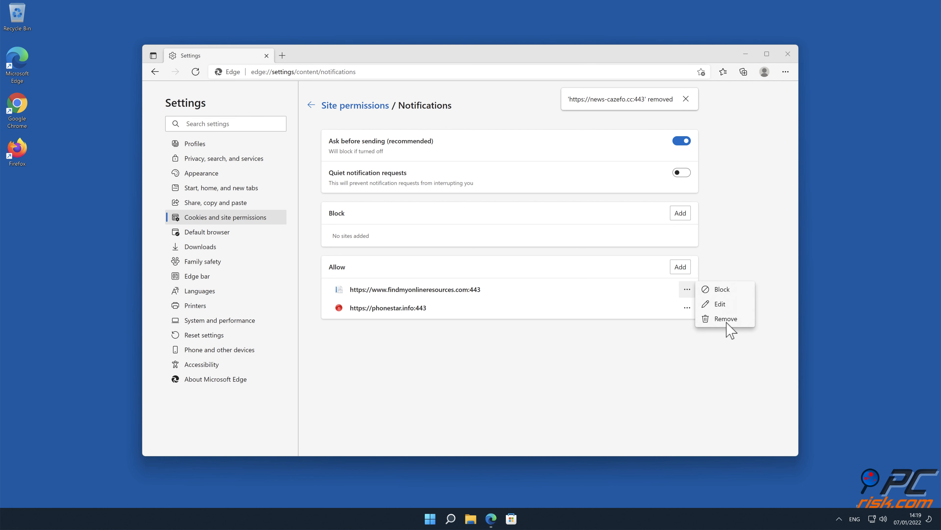
left_click(726, 318)
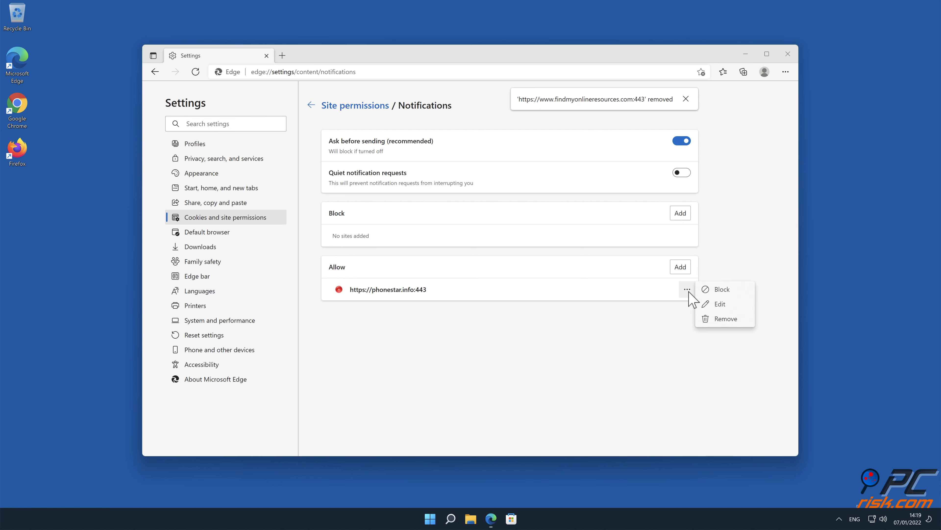
left_click(726, 318)
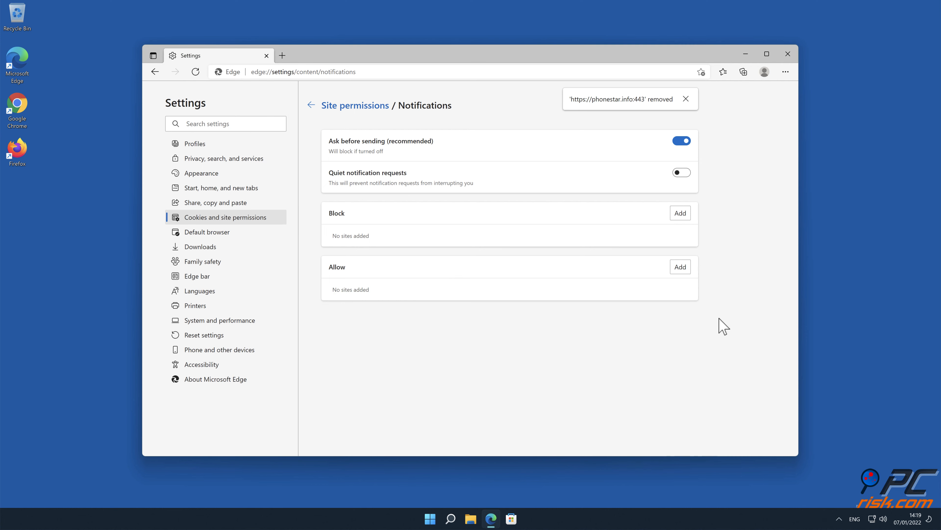
left_click(787, 53)
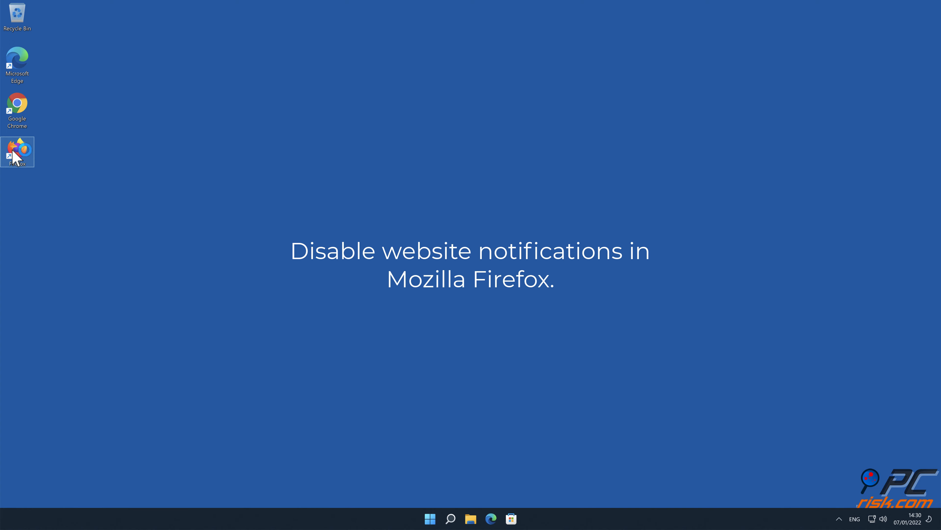
Step: Launch Firefox, reach Settings > Privacy & Security and scroll to the Permissions section
double_click(17, 151)
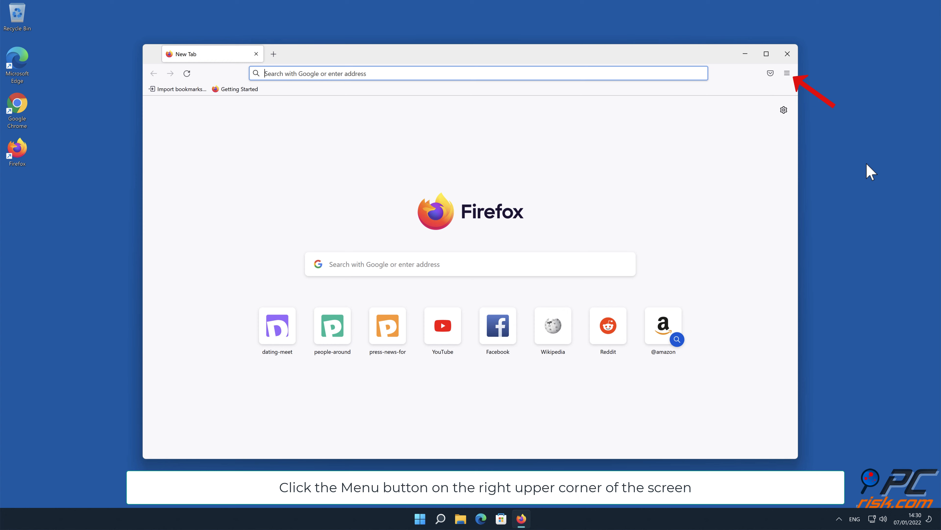
left_click(787, 73)
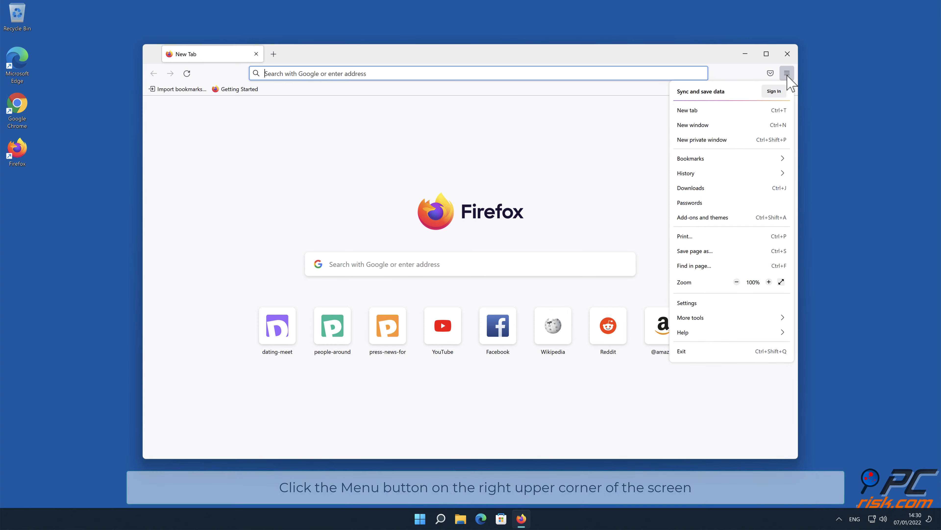
mouse_move(780, 159)
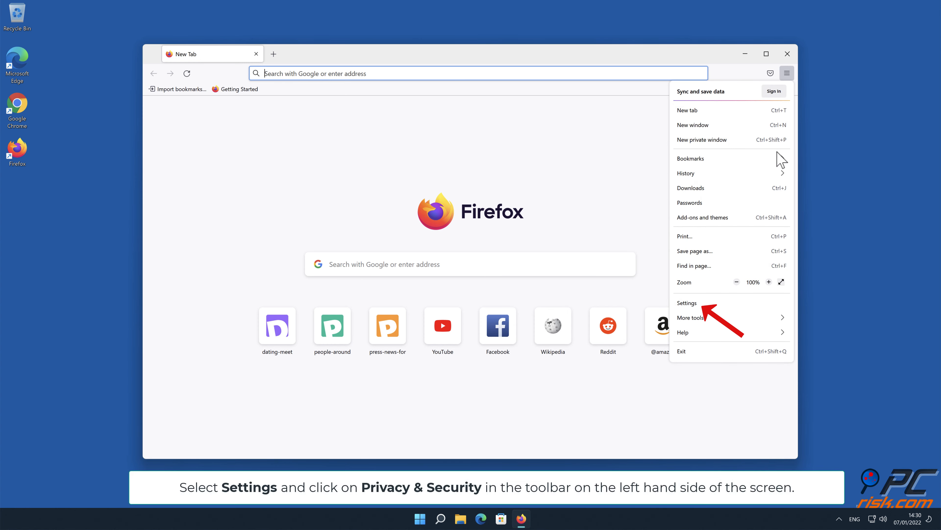
left_click(687, 303)
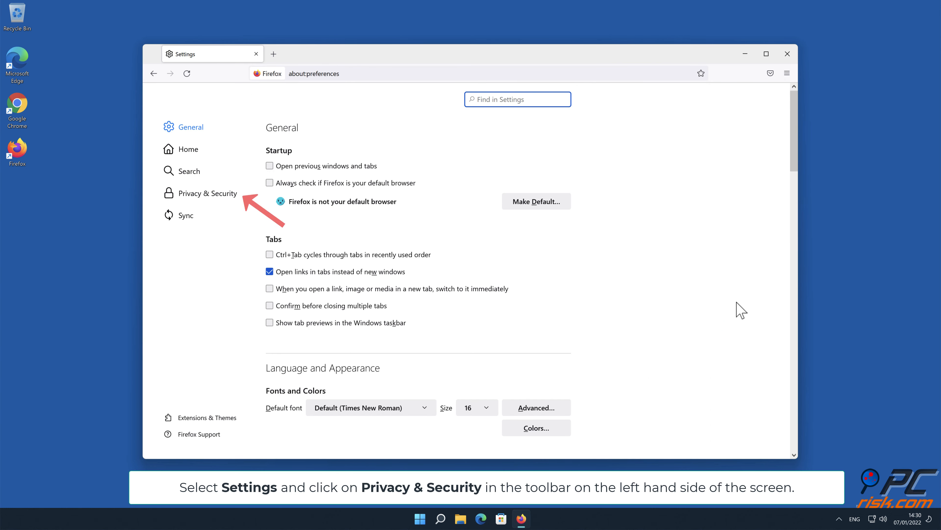
mouse_move(245, 214)
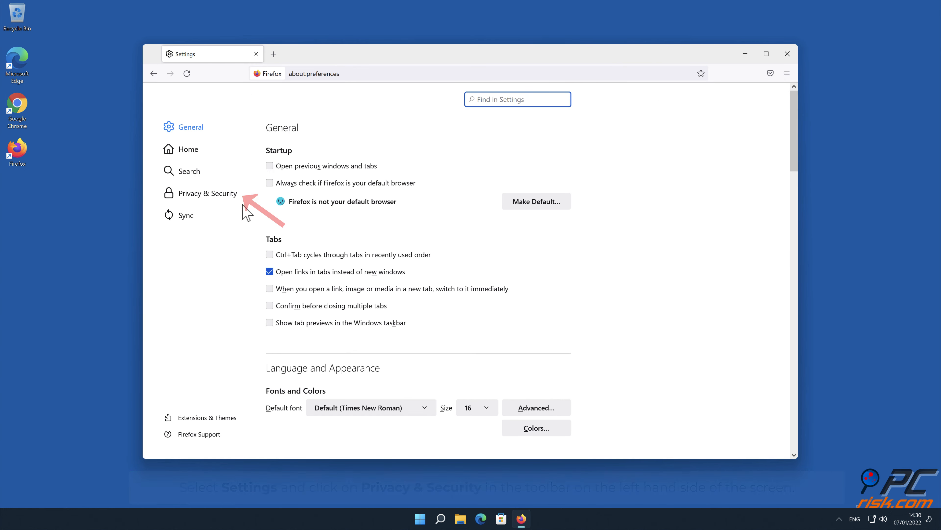
left_click(208, 193)
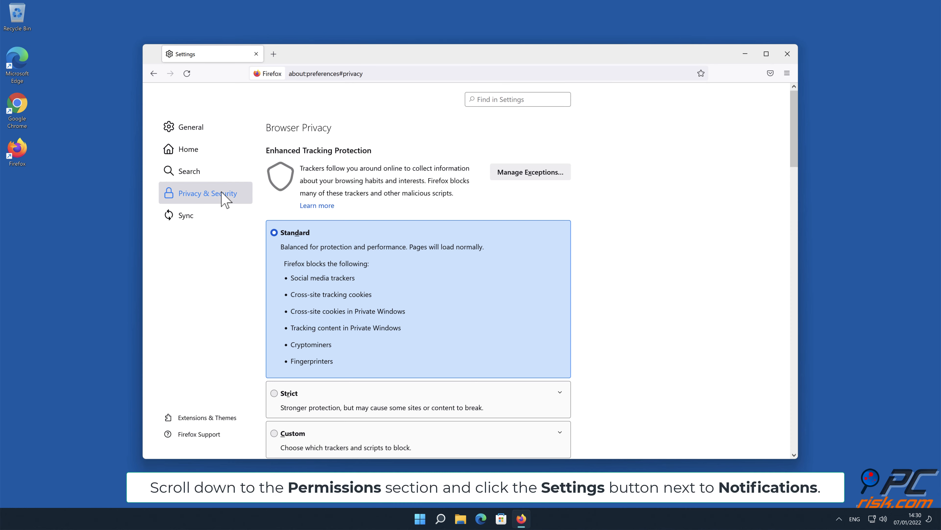
scroll("down", 3)
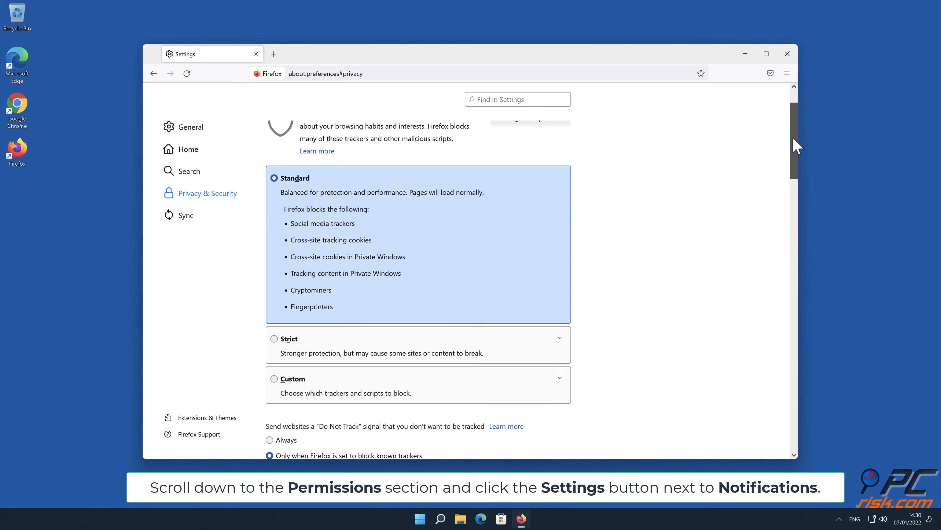
scroll("down", 3)
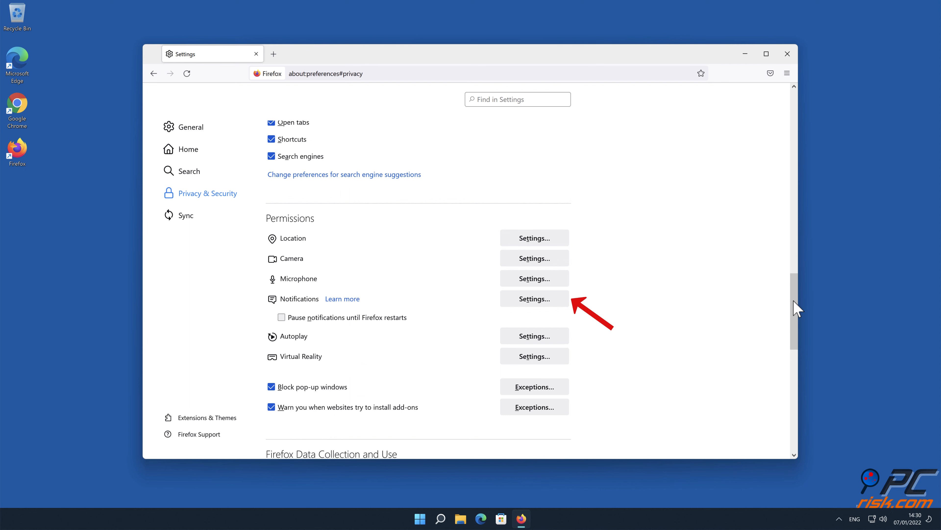
mouse_move(561, 307)
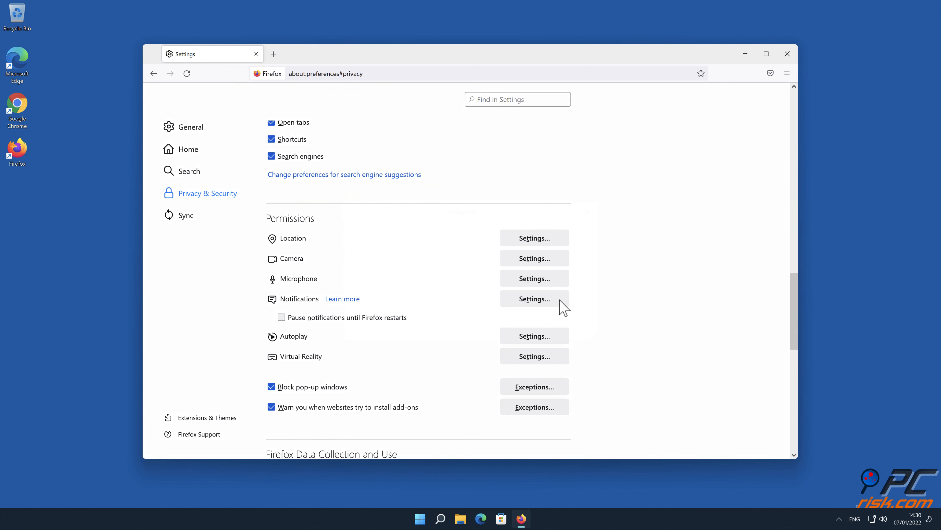
Step: Show the Notification Permissions list with eclto.people-around.me, d.dating-meet.top and xetna.press-news-for.me
left_click(533, 298)
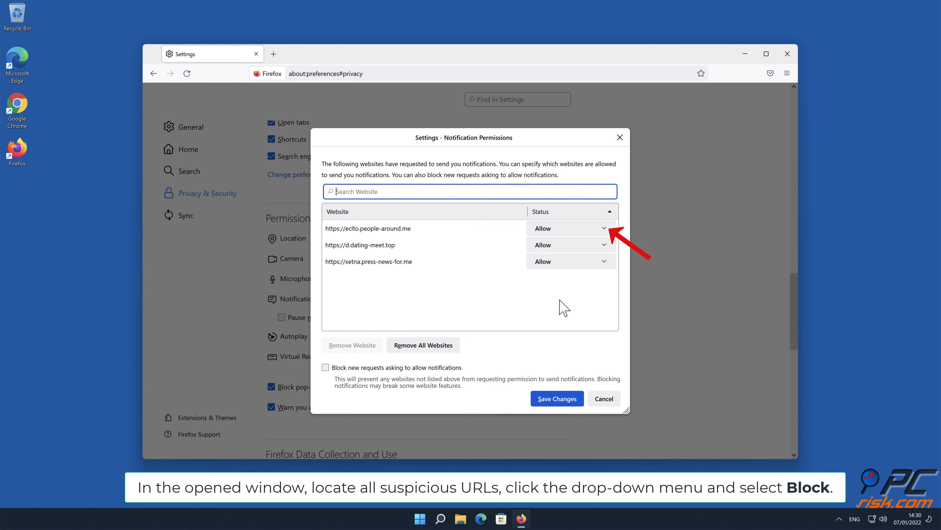
mouse_move(607, 232)
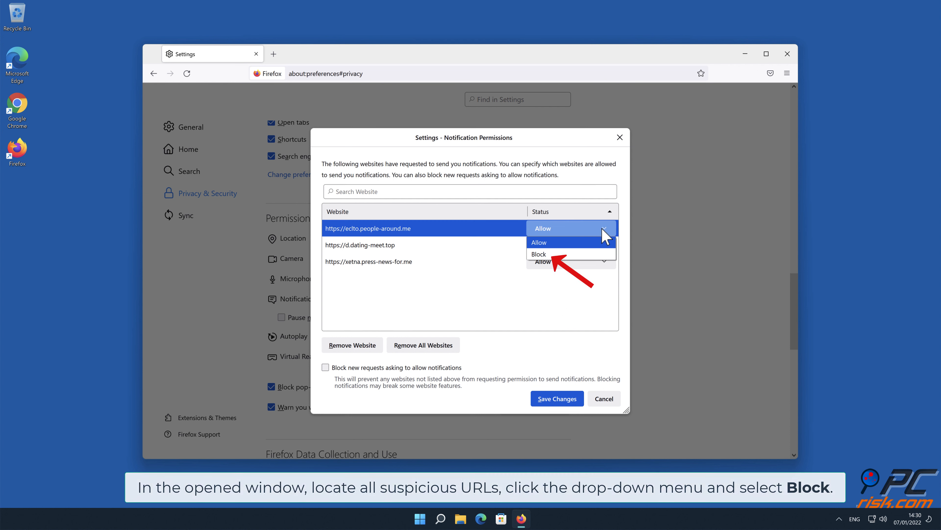
mouse_move(600, 240)
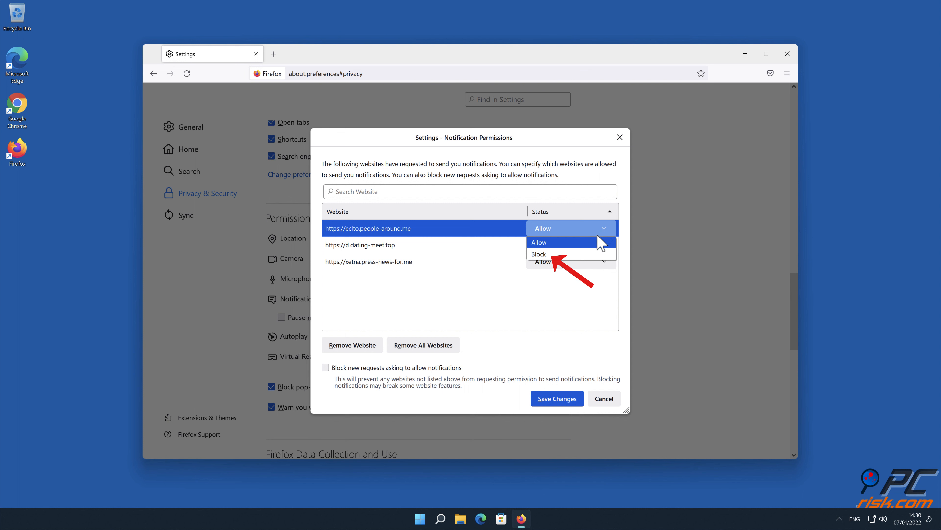